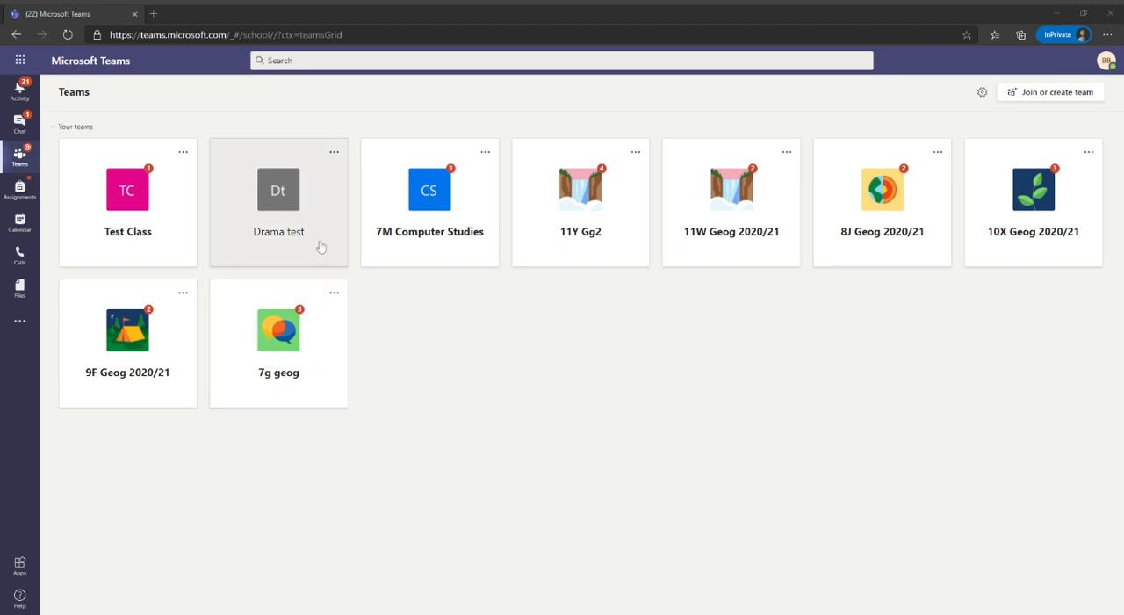
{"action": "mouse_move", "coordinate": [429, 231]}
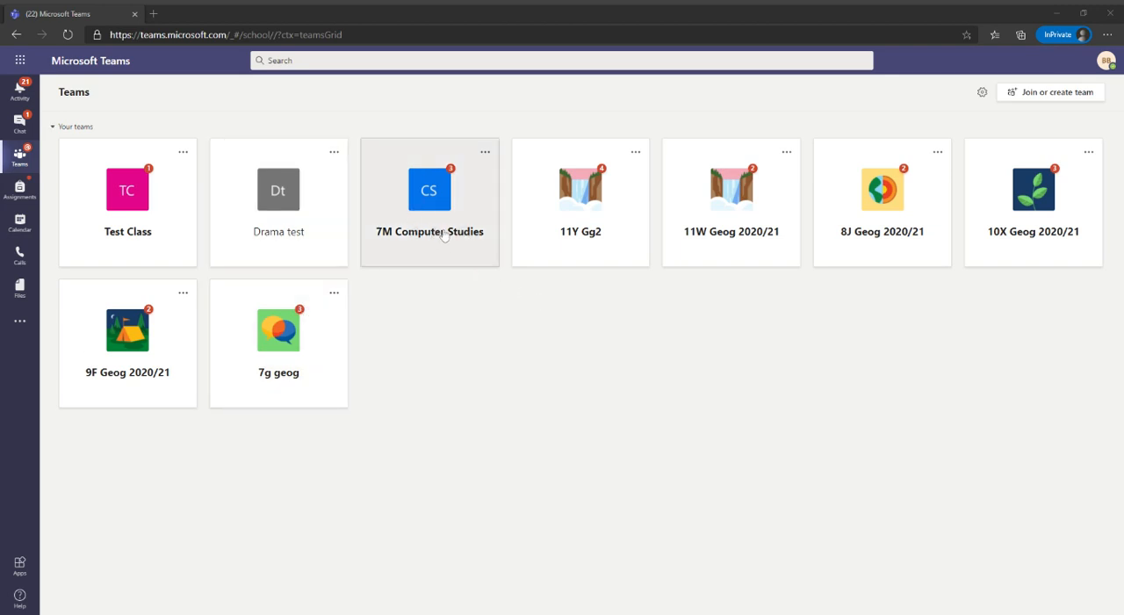
Open the 7M Computer Studies team tile to reach its General channel posts
{"action": "left_click", "coordinate": [429, 190]}
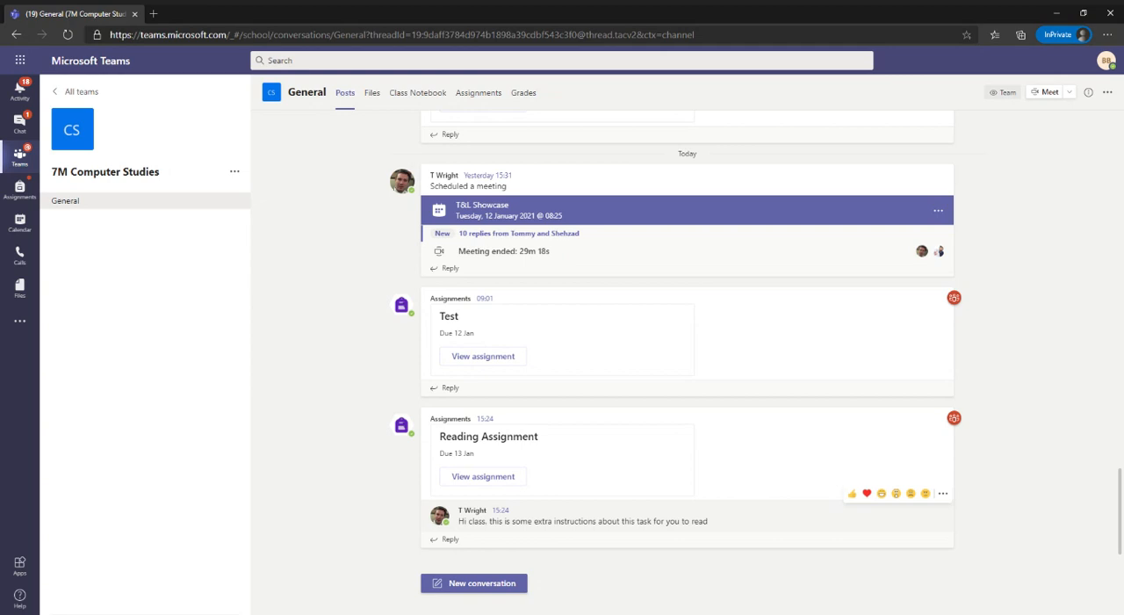
{"action": "mouse_move", "coordinate": [564, 533]}
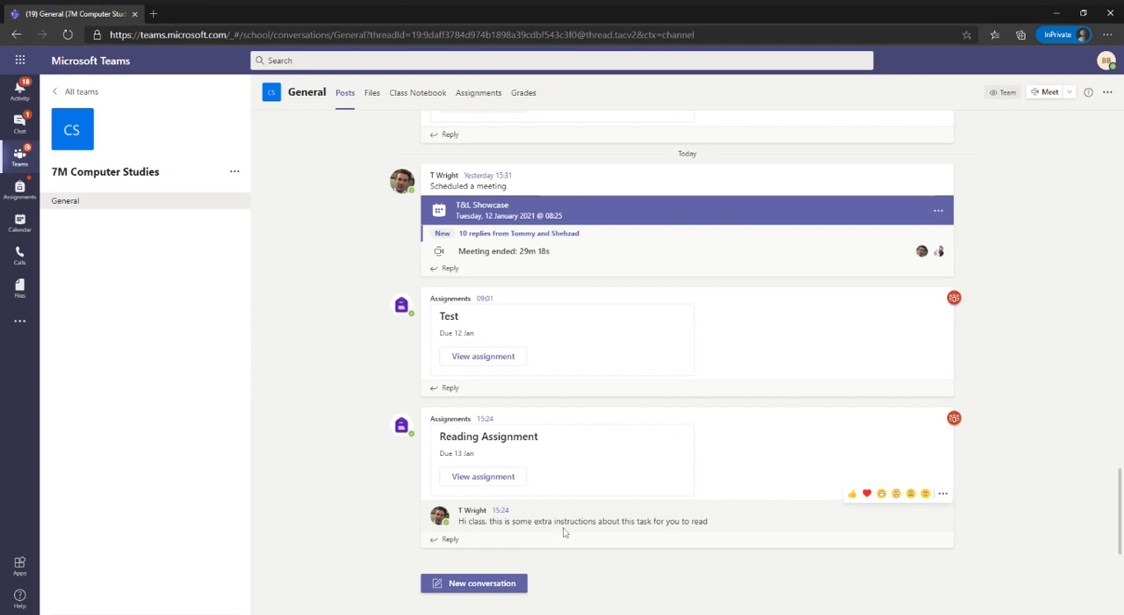
{"action": "mouse_move", "coordinate": [943, 493]}
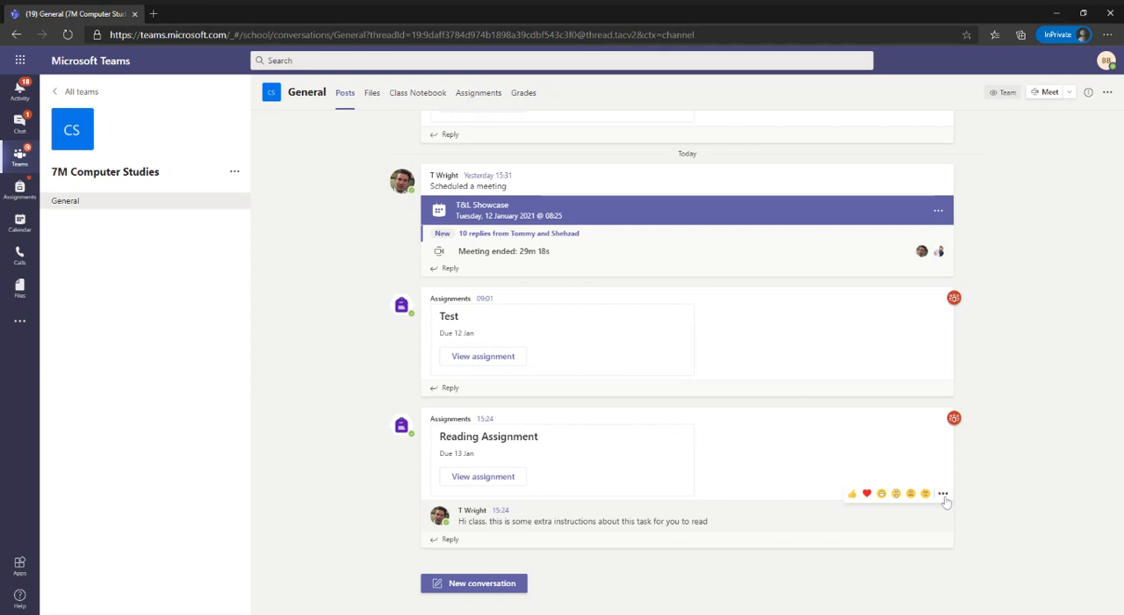
Open the Reading Assignment post in Immersive Reader and dismiss its introductory tips
{"action": "left_click", "coordinate": [943, 493]}
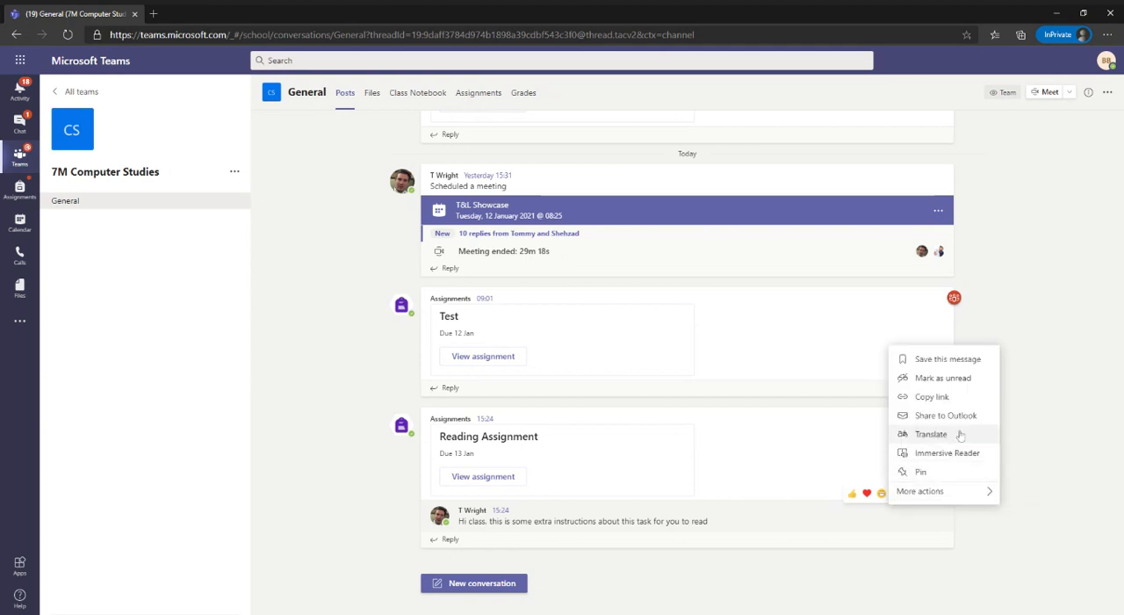
{"action": "mouse_move", "coordinate": [960, 452]}
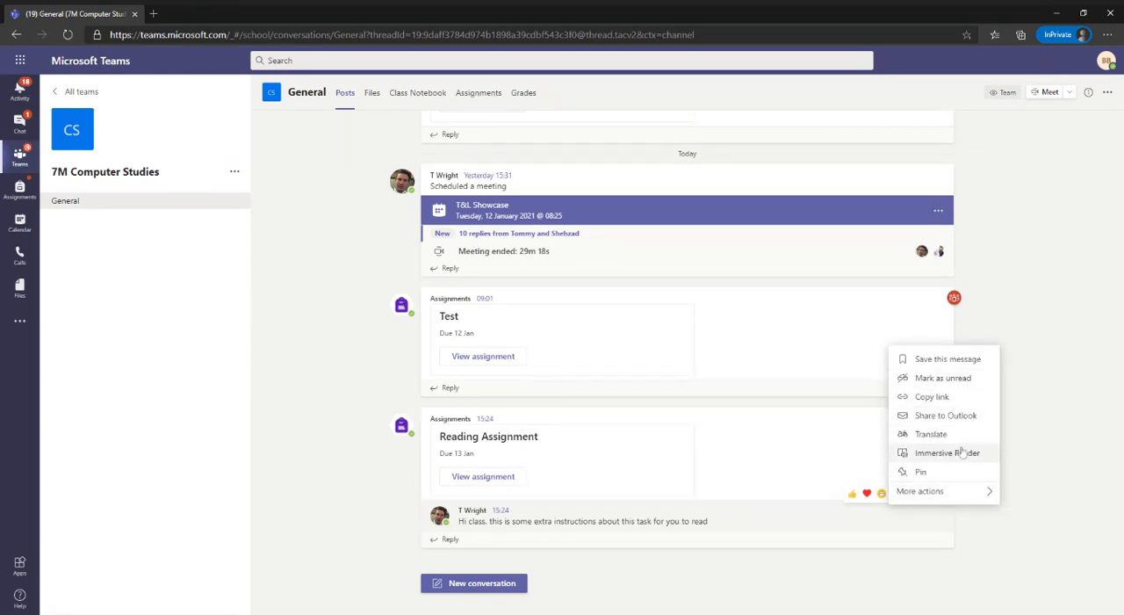
{"action": "mouse_move", "coordinate": [966, 452]}
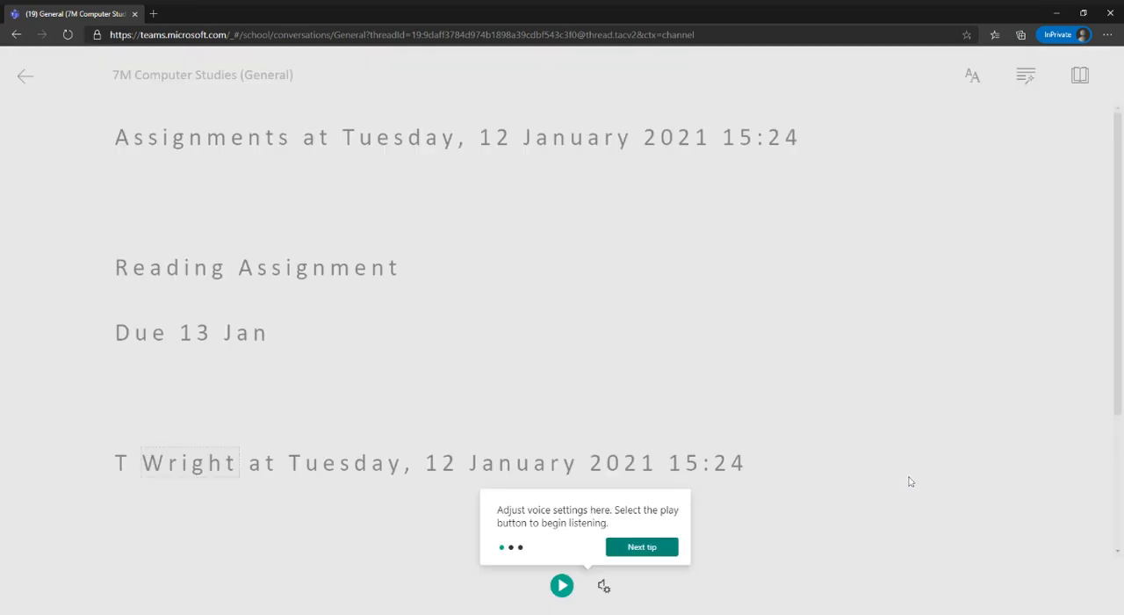
{"action": "mouse_move", "coordinate": [677, 489]}
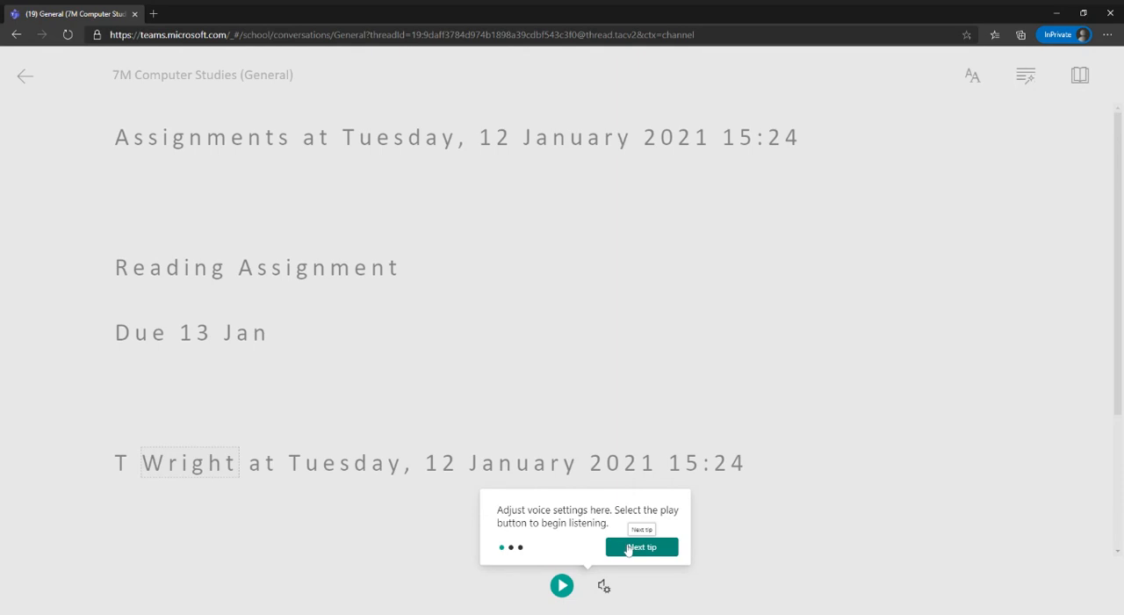
{"action": "mouse_move", "coordinate": [621, 524]}
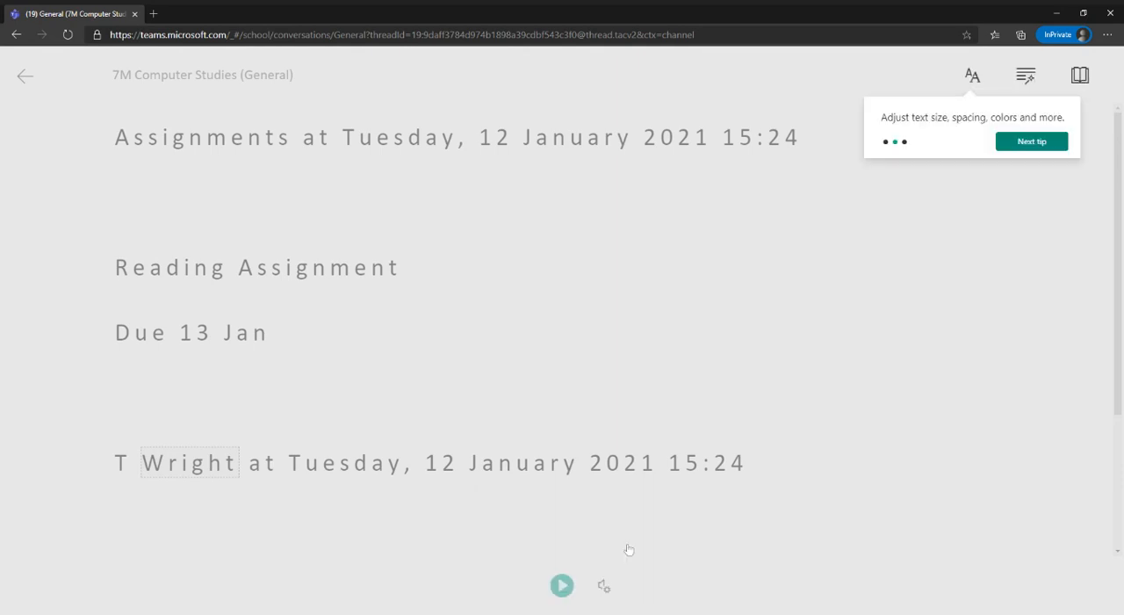
{"action": "mouse_move", "coordinate": [974, 158]}
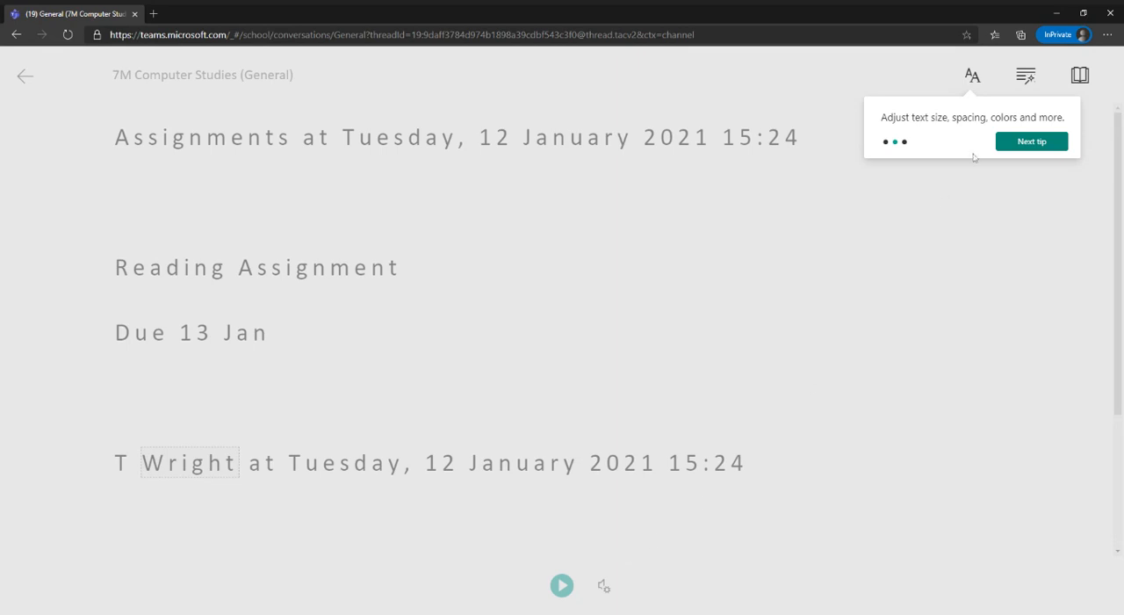
{"action": "mouse_move", "coordinate": [1027, 129]}
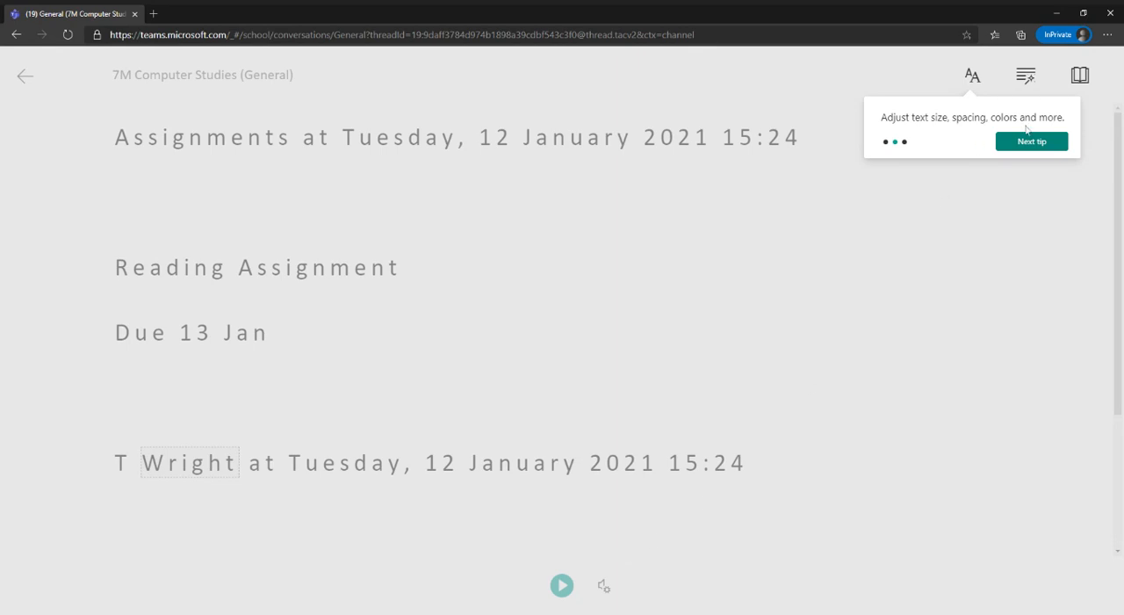
{"action": "left_click", "coordinate": [1031, 140]}
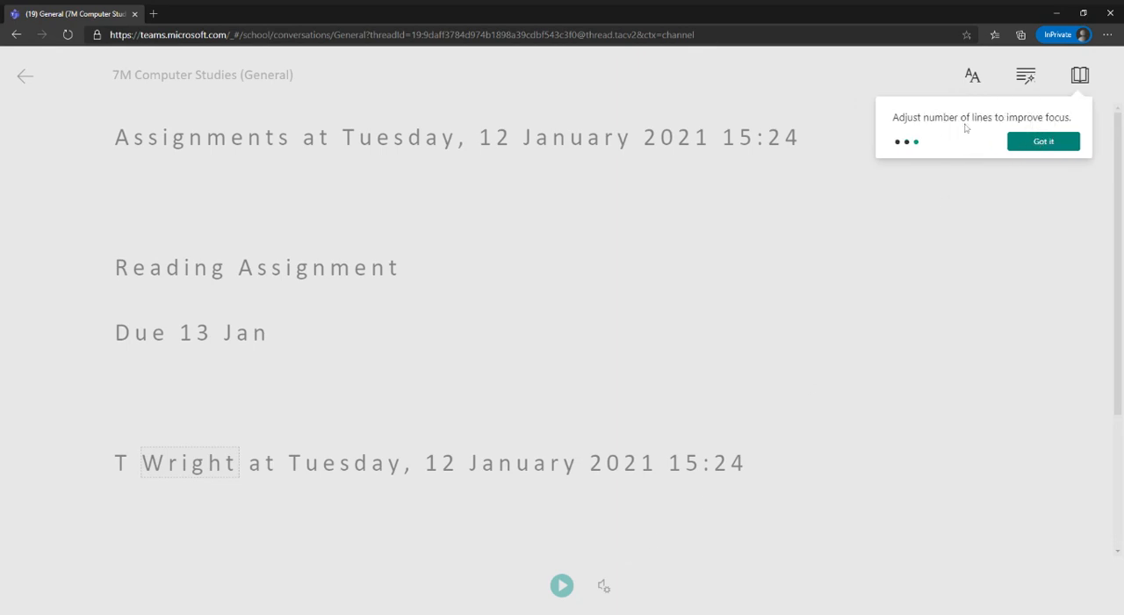
{"action": "left_click", "coordinate": [1043, 141]}
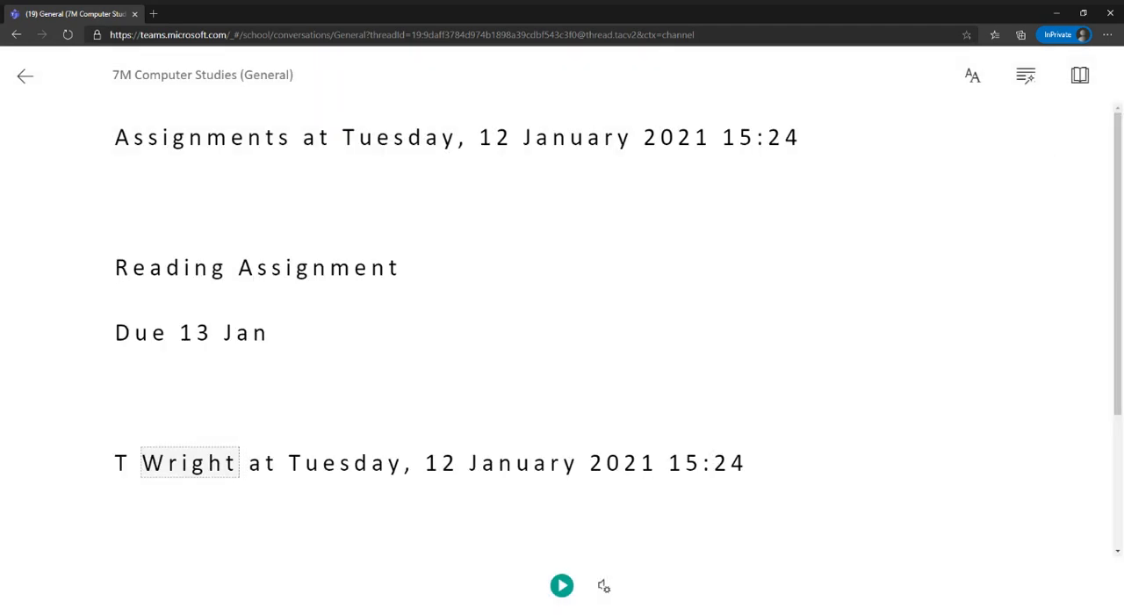
{"action": "left_click", "coordinate": [562, 585]}
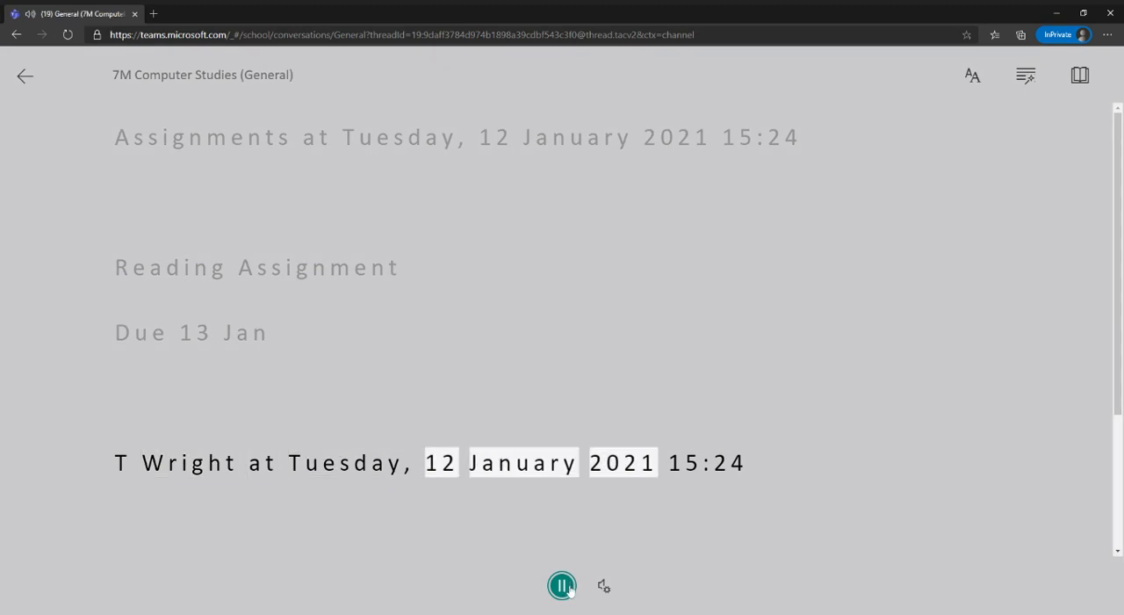
{"action": "left_click", "coordinate": [561, 585]}
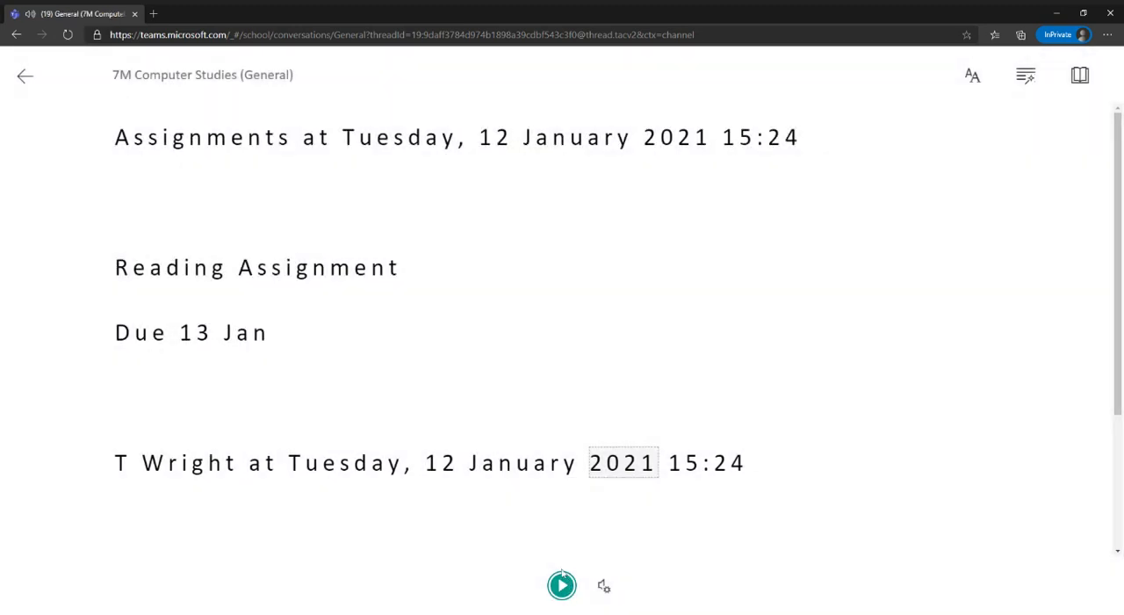
{"action": "mouse_move", "coordinate": [603, 585]}
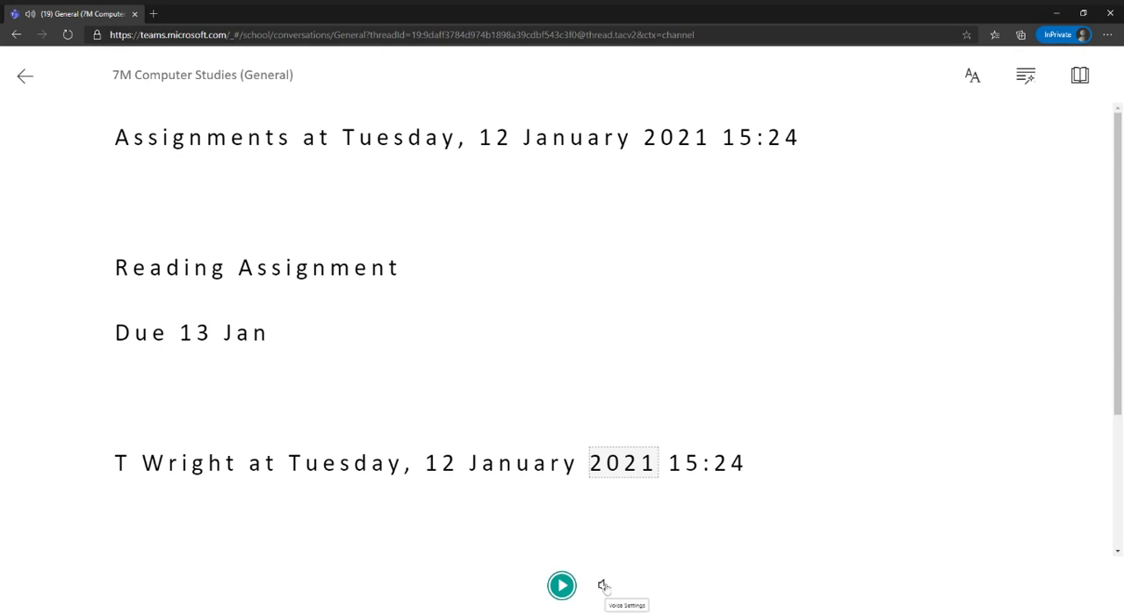
{"action": "left_click", "coordinate": [603, 585]}
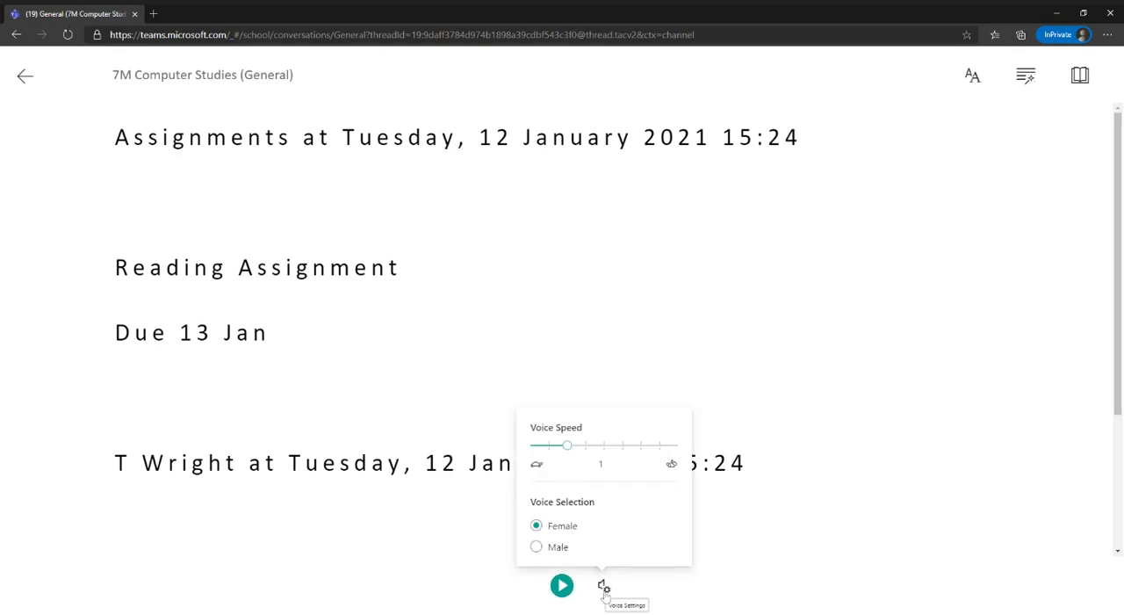
{"action": "left_click_drag", "start_coordinate": [566, 445], "coordinate": [550, 445]}
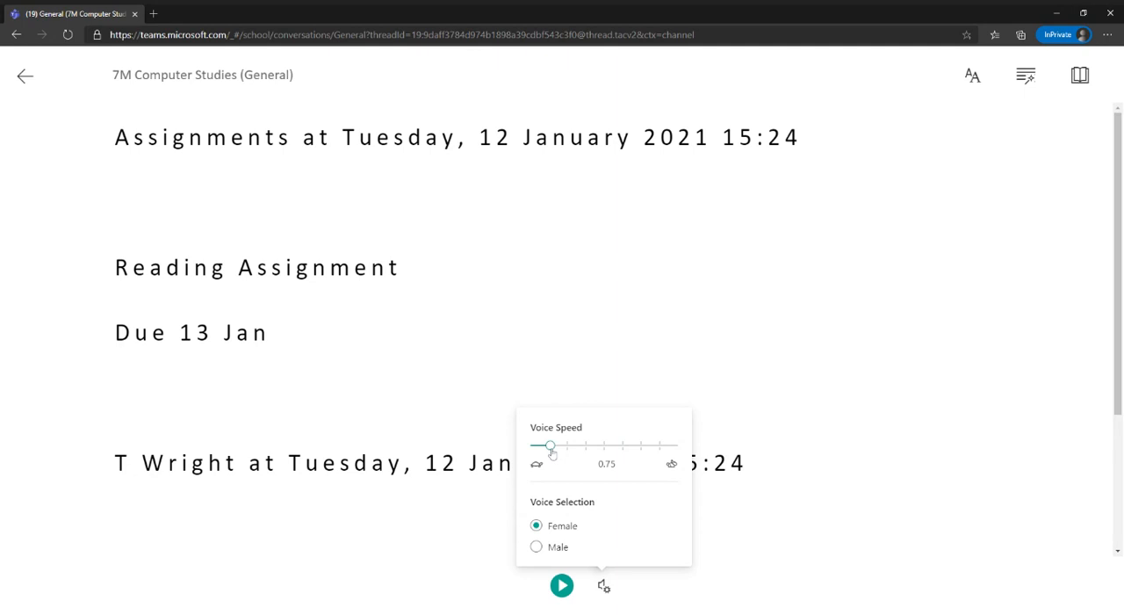
{"action": "left_click_drag", "start_coordinate": [551, 446], "coordinate": [576, 446]}
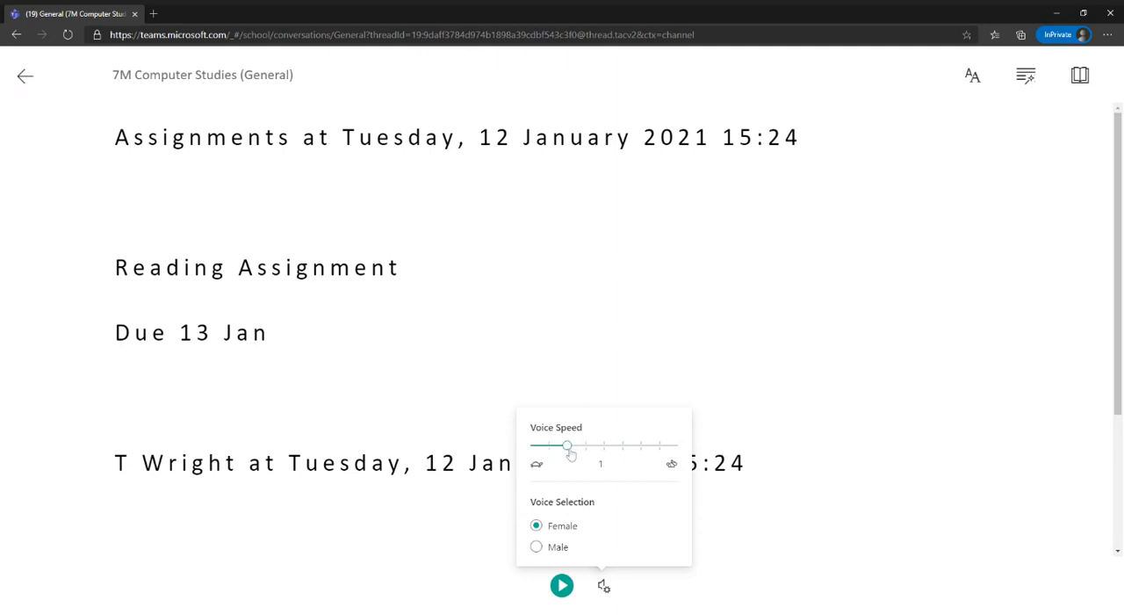
{"action": "left_click", "coordinate": [537, 546]}
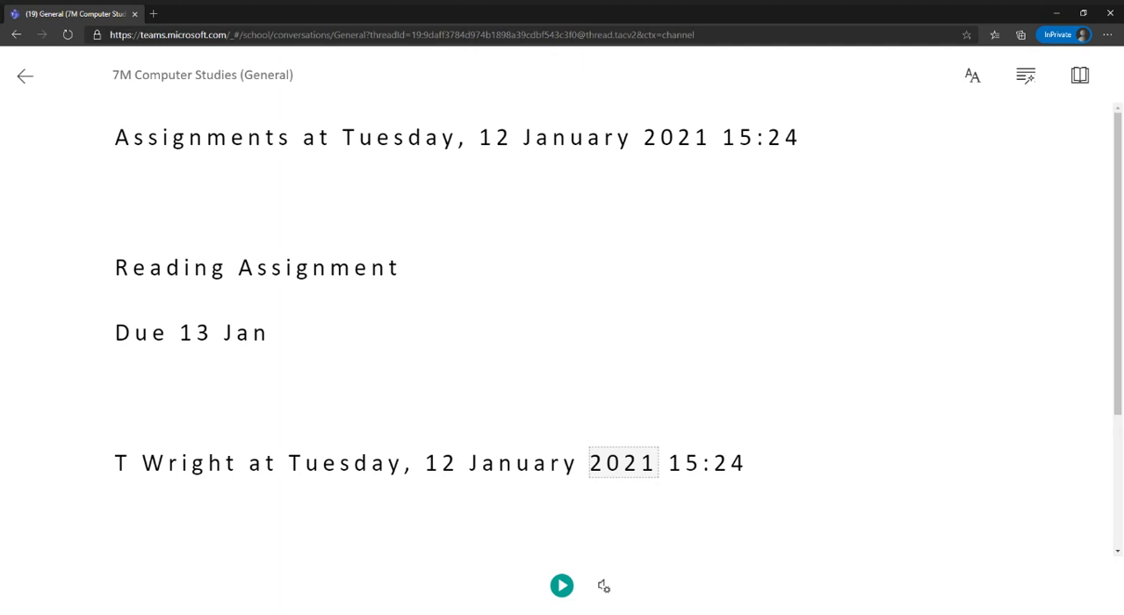
{"action": "mouse_move", "coordinate": [972, 75]}
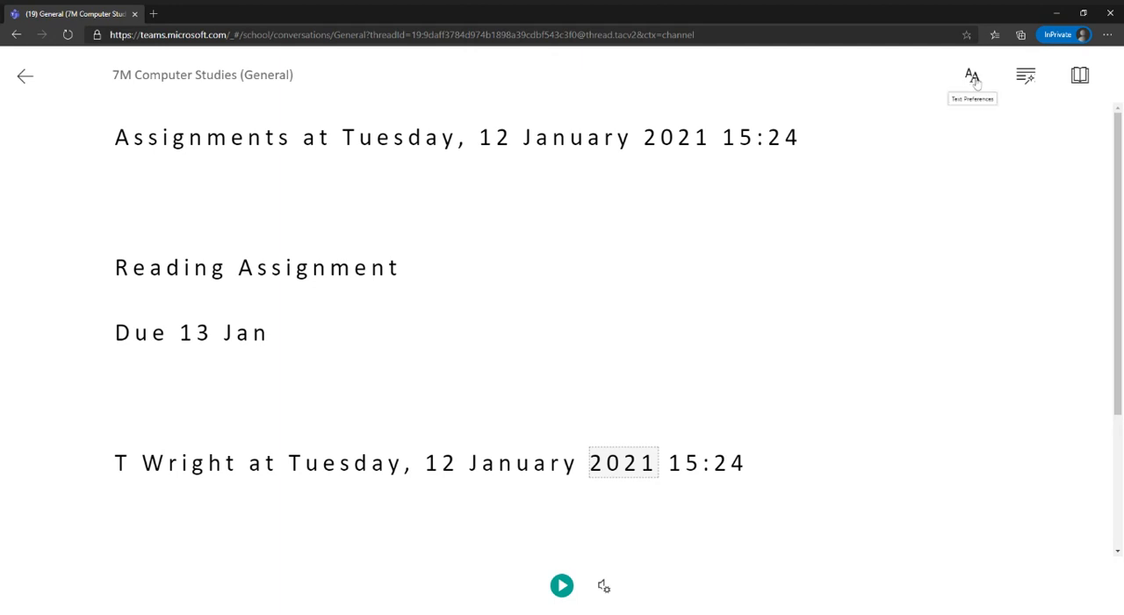
Enlarge Immersive Reader text to size 48, keep increased spacing, choose Calibri, expand theme colours
{"action": "left_click", "coordinate": [971, 75]}
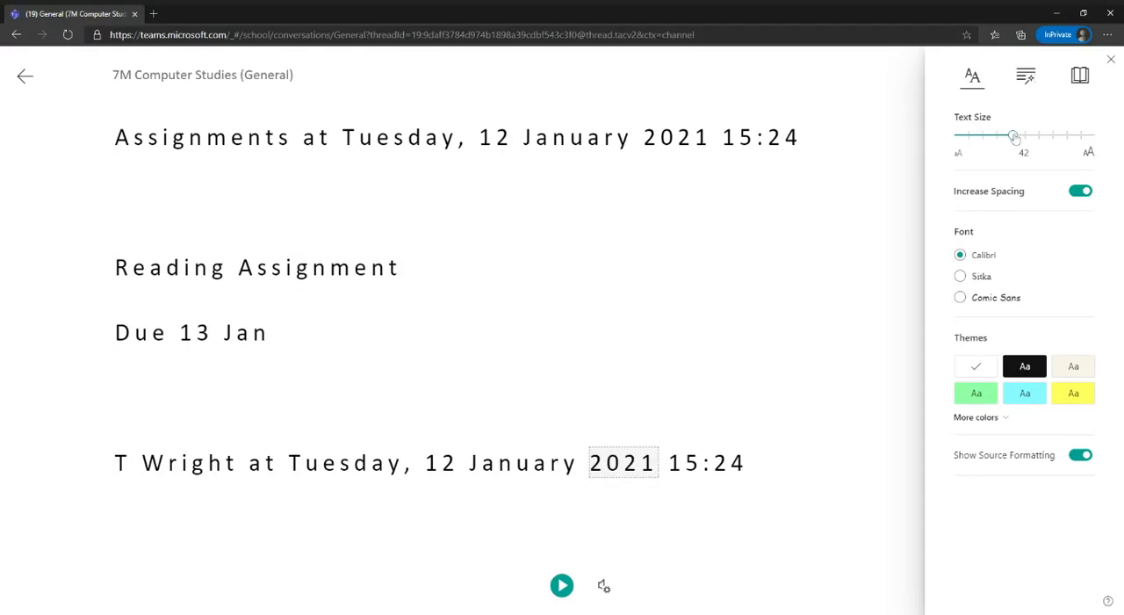
{"action": "left_click_drag", "start_coordinate": [1014, 135], "coordinate": [1023, 135]}
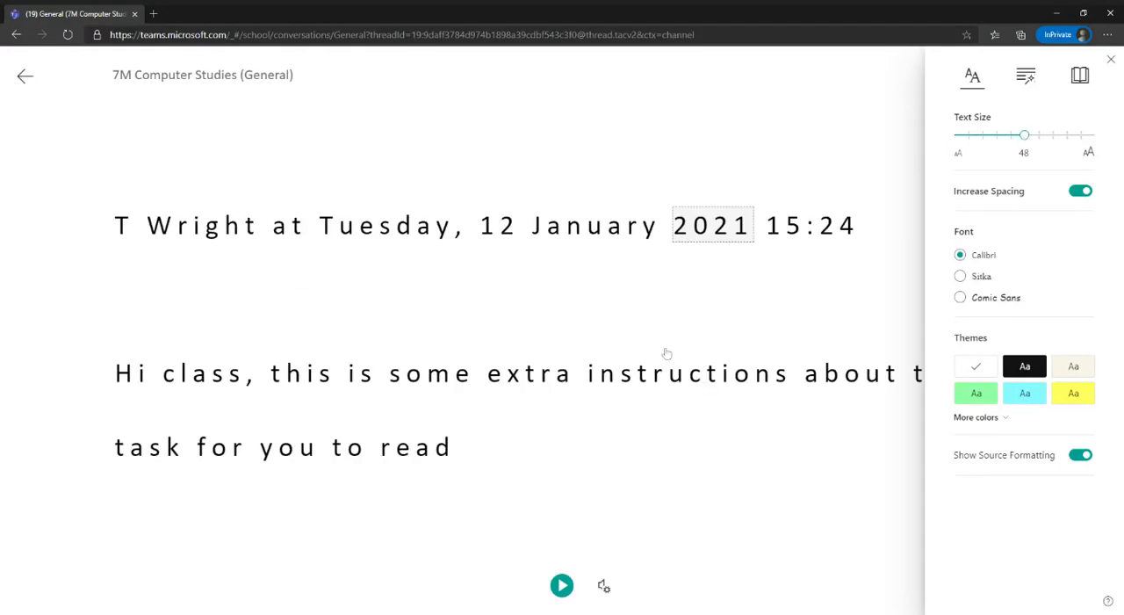
{"action": "mouse_move", "coordinate": [1034, 163]}
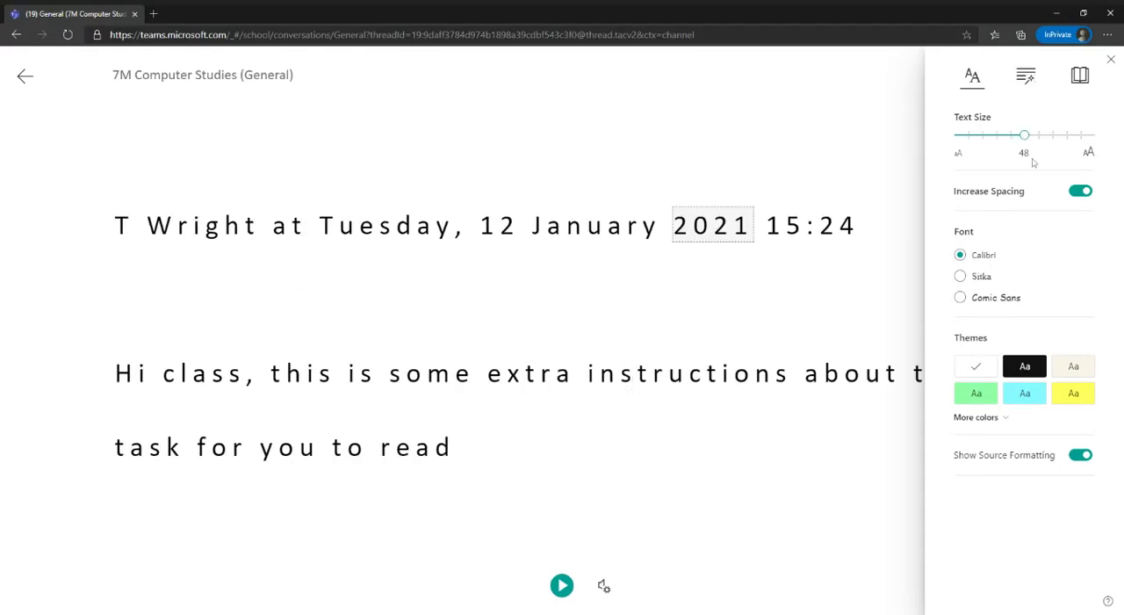
{"action": "left_click", "coordinate": [1080, 190]}
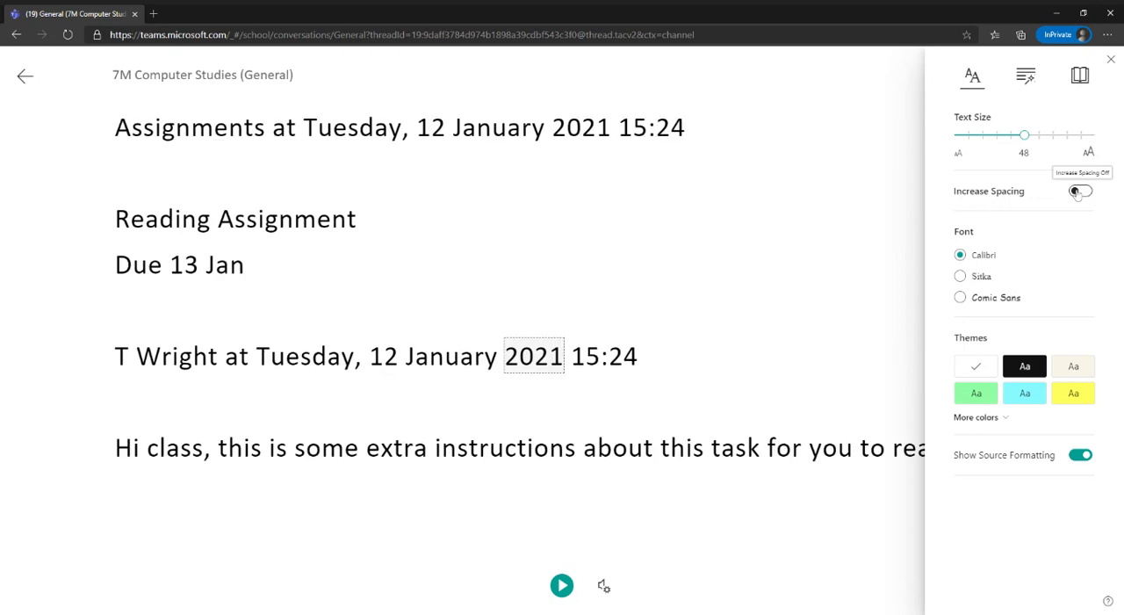
{"action": "left_click", "coordinate": [1080, 191]}
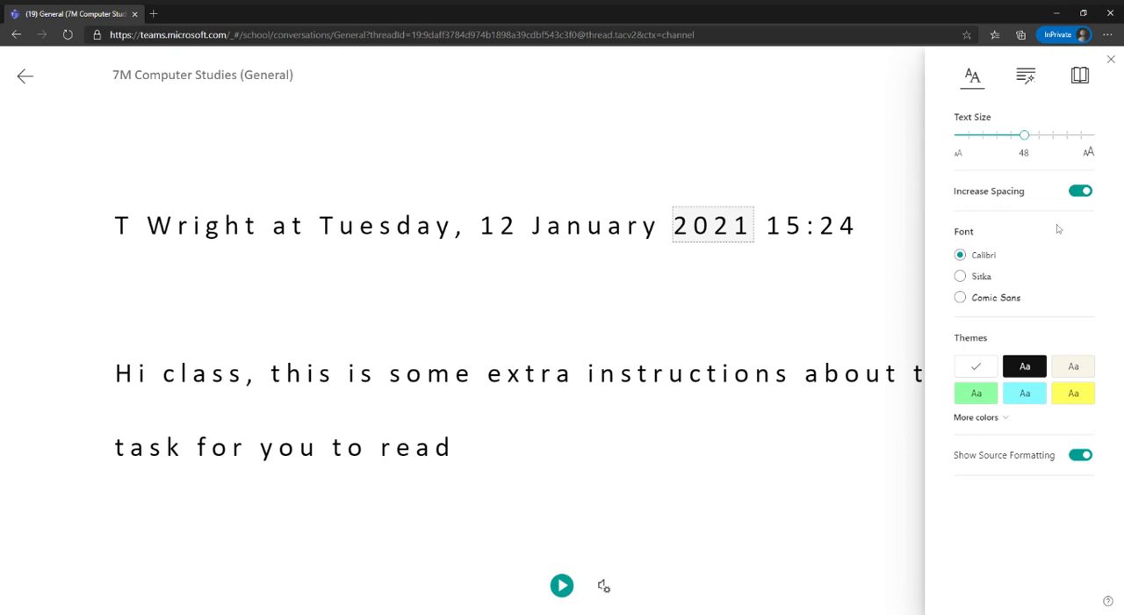
{"action": "left_click", "coordinate": [959, 276]}
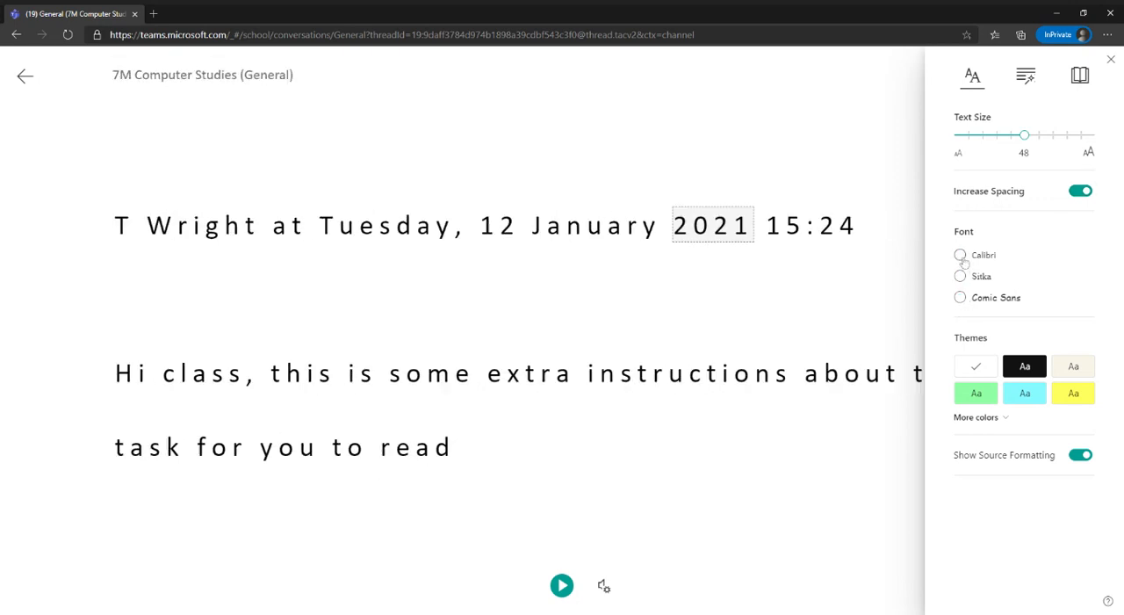
{"action": "left_click", "coordinate": [959, 255]}
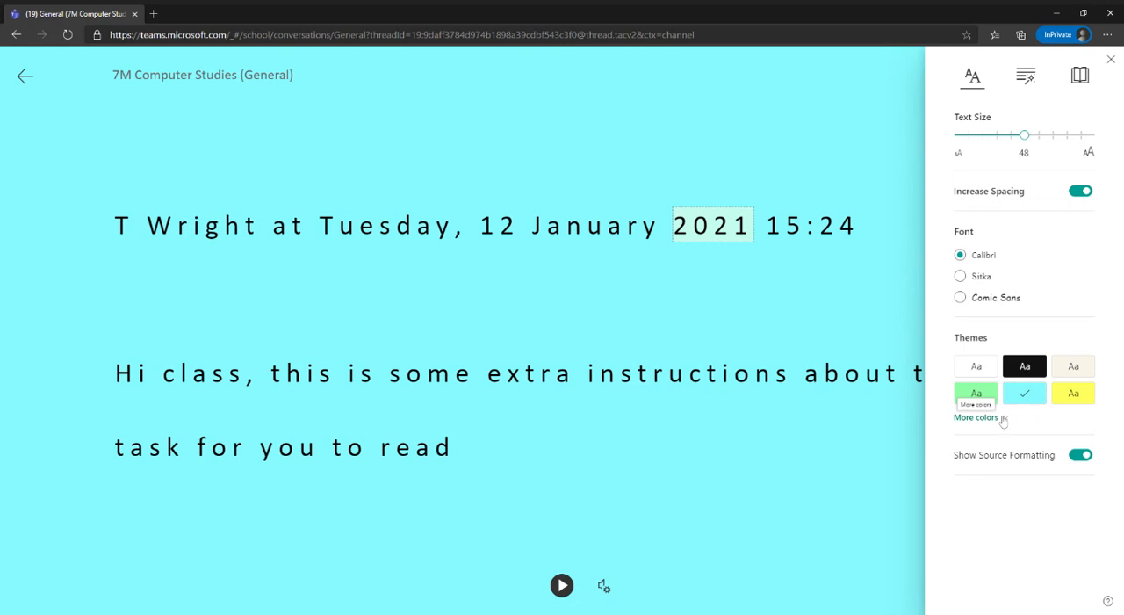
{"action": "left_click", "coordinate": [976, 418]}
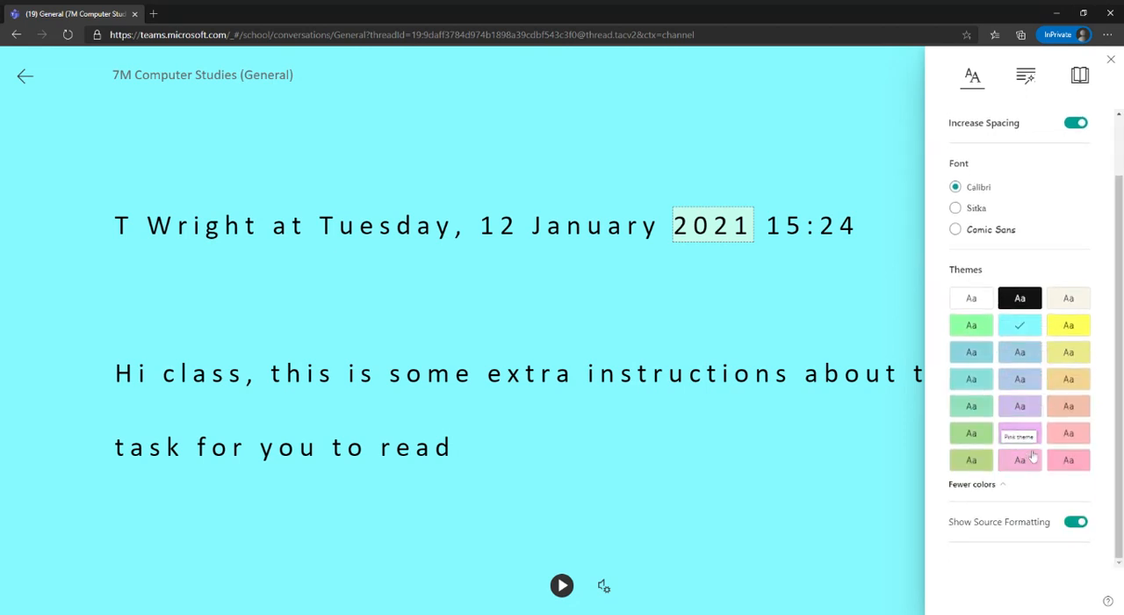
{"action": "mouse_move", "coordinate": [1019, 405]}
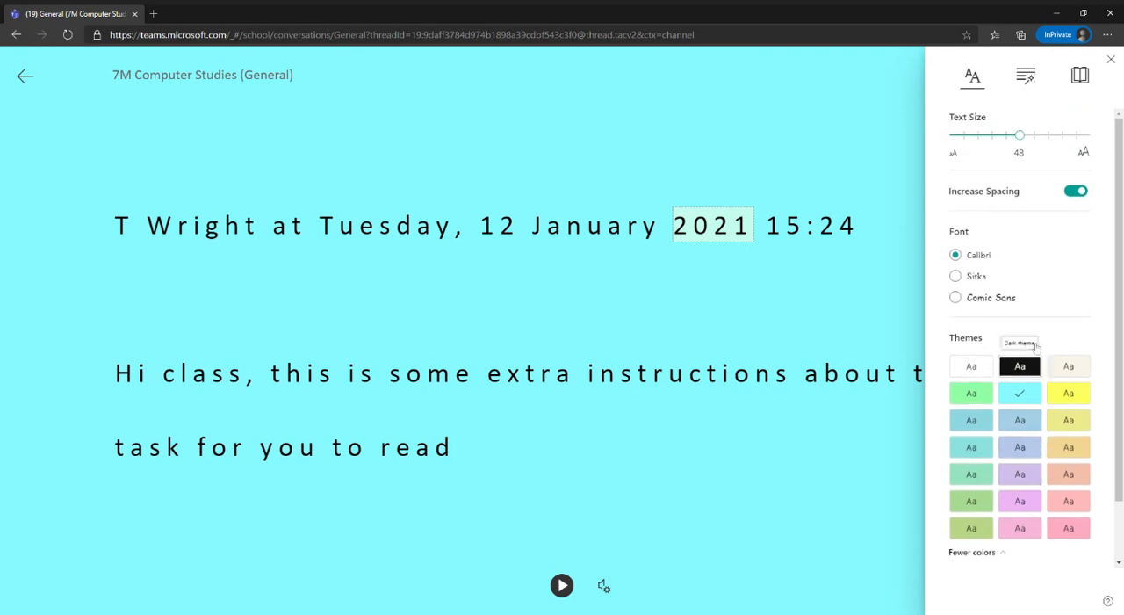
{"action": "mouse_move", "coordinate": [1025, 76]}
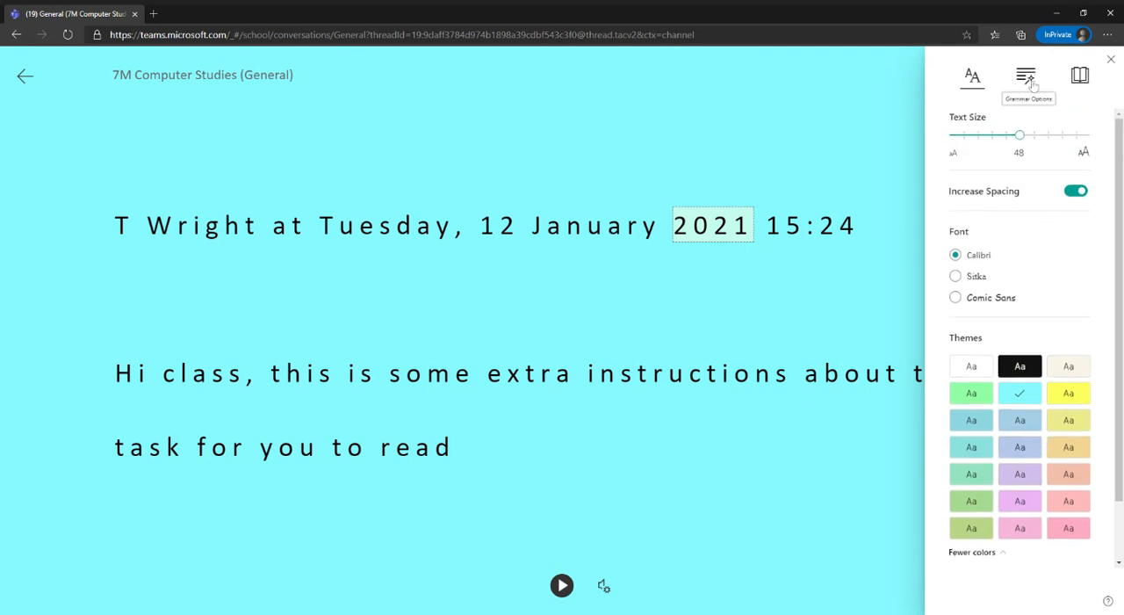
In Grammar Options, turn on green Adjectives highlighting and Syllables splitting
{"action": "left_click", "coordinate": [1026, 76]}
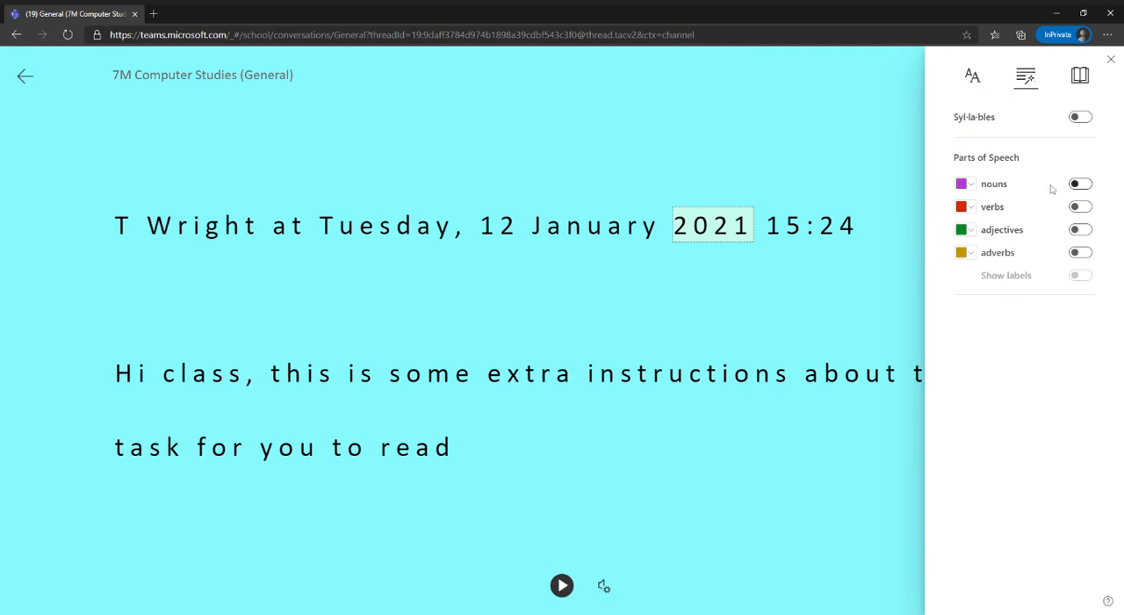
{"action": "mouse_move", "coordinate": [1080, 183]}
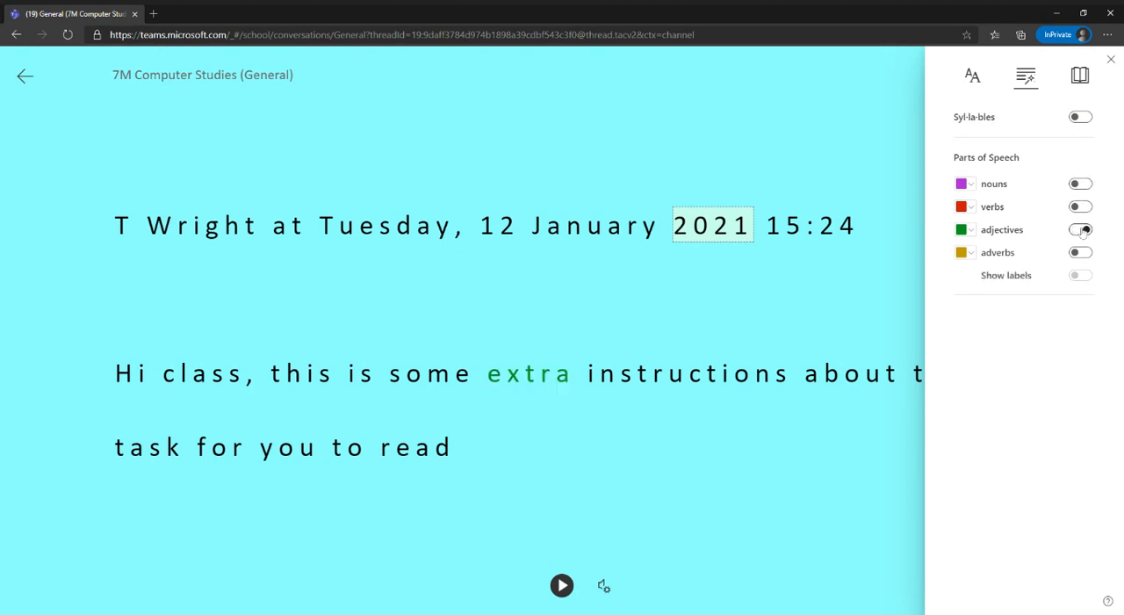
{"action": "left_click", "coordinate": [1080, 229]}
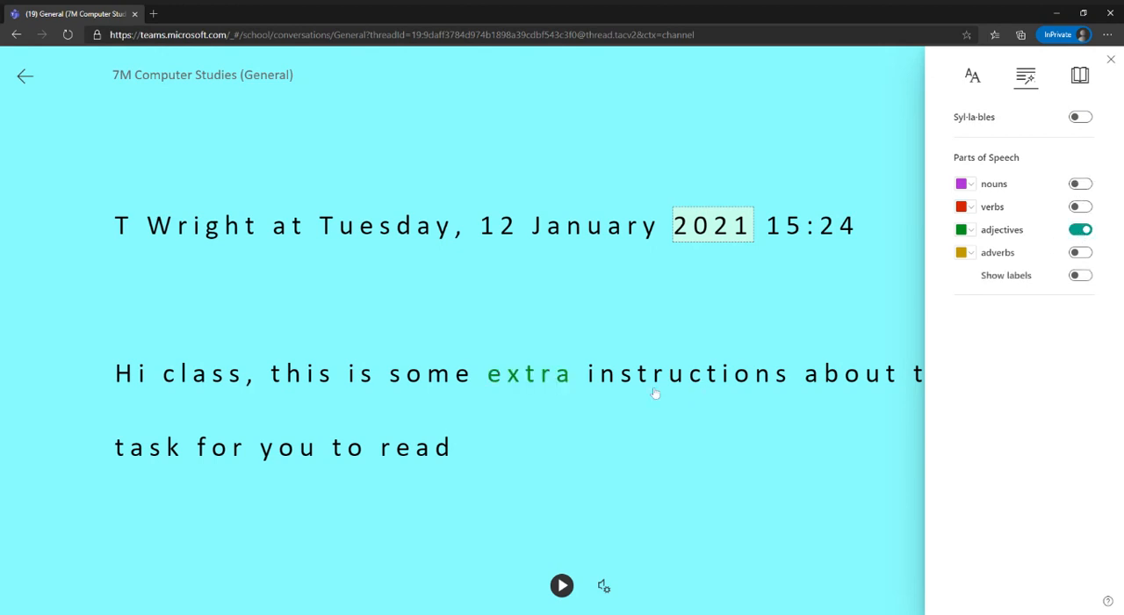
{"action": "mouse_move", "coordinate": [544, 382]}
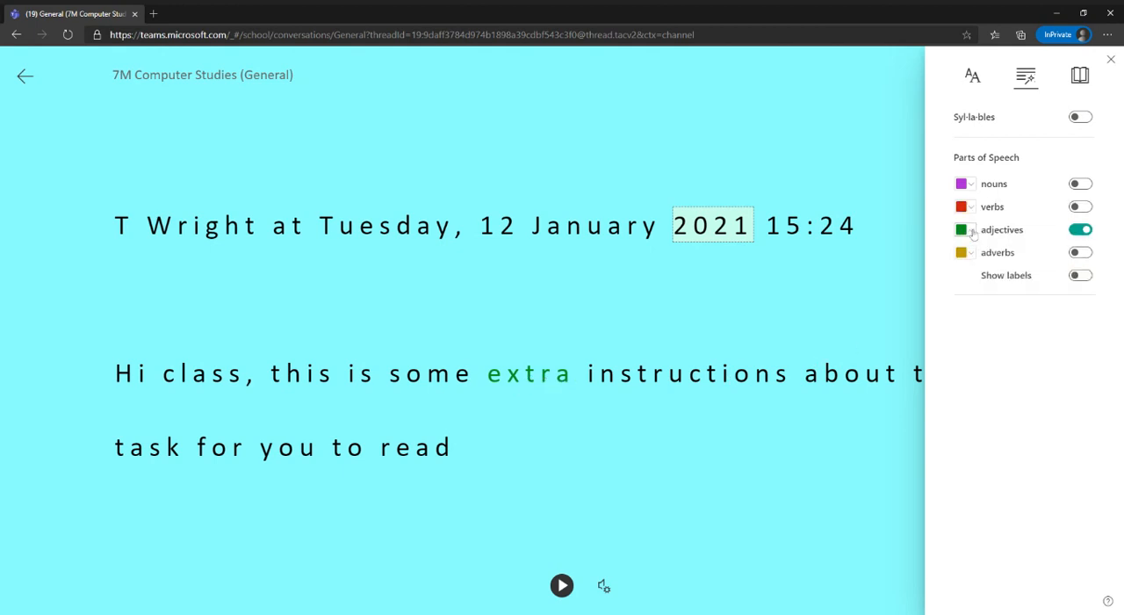
{"action": "mouse_move", "coordinate": [978, 279]}
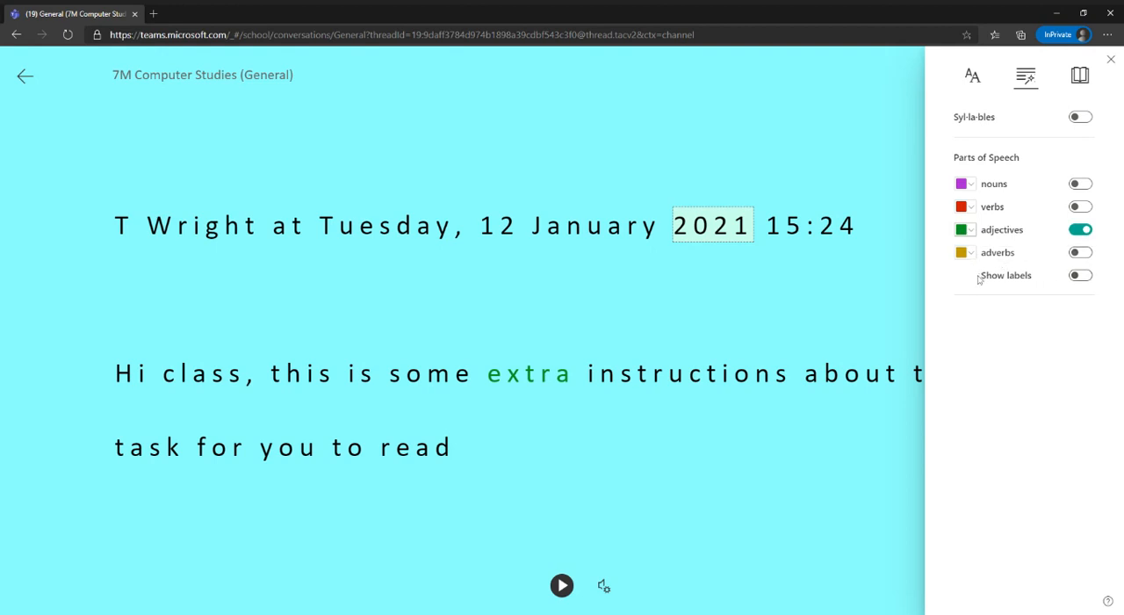
{"action": "mouse_move", "coordinate": [772, 346]}
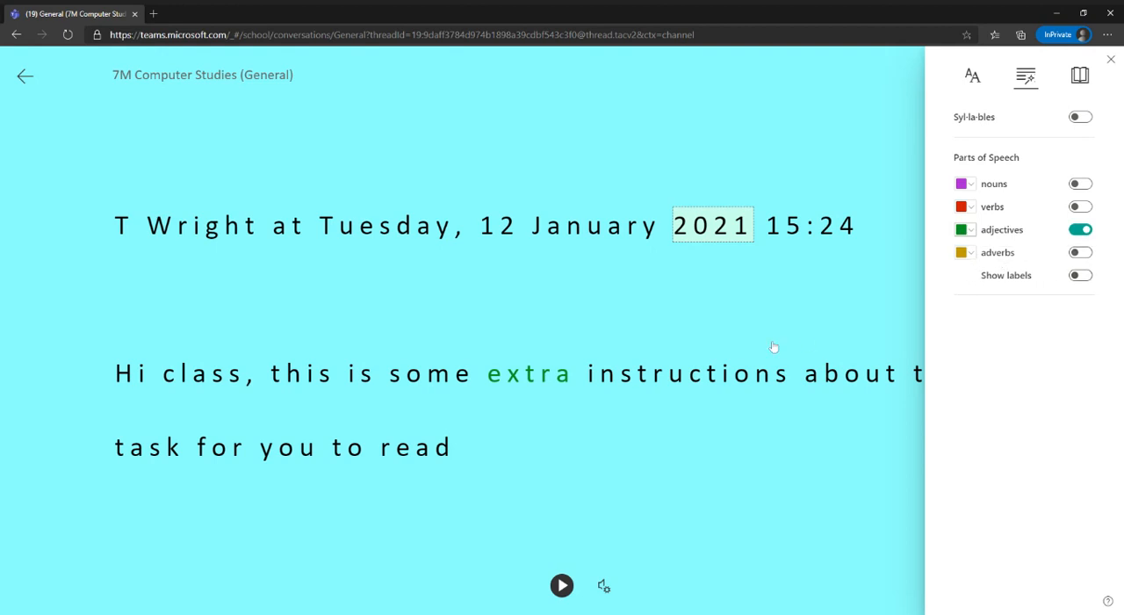
{"action": "mouse_move", "coordinate": [677, 382]}
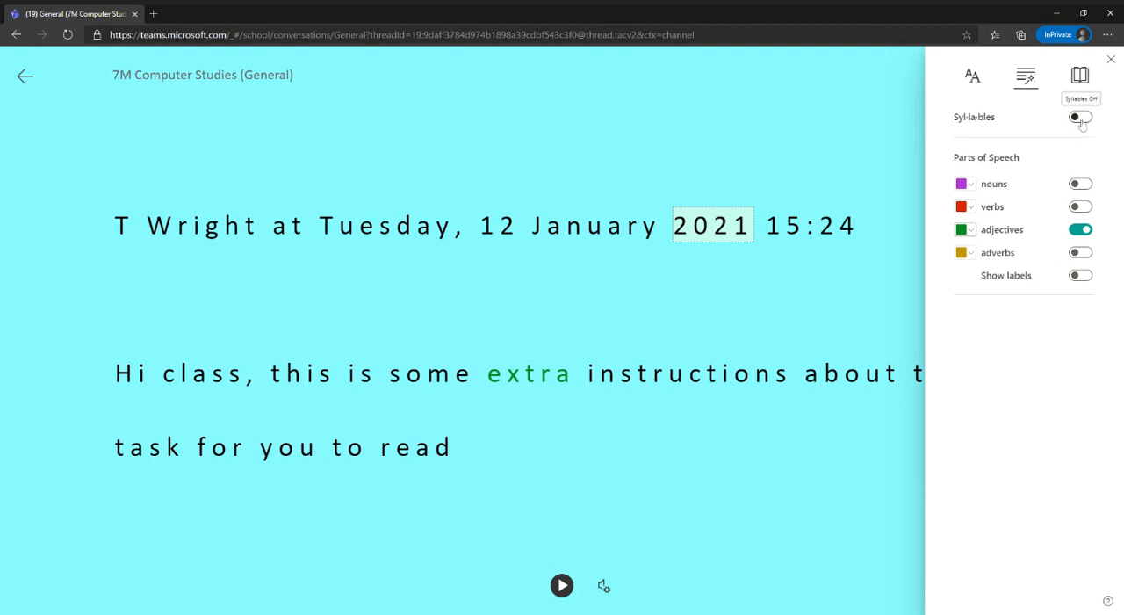
{"action": "left_click", "coordinate": [1080, 117]}
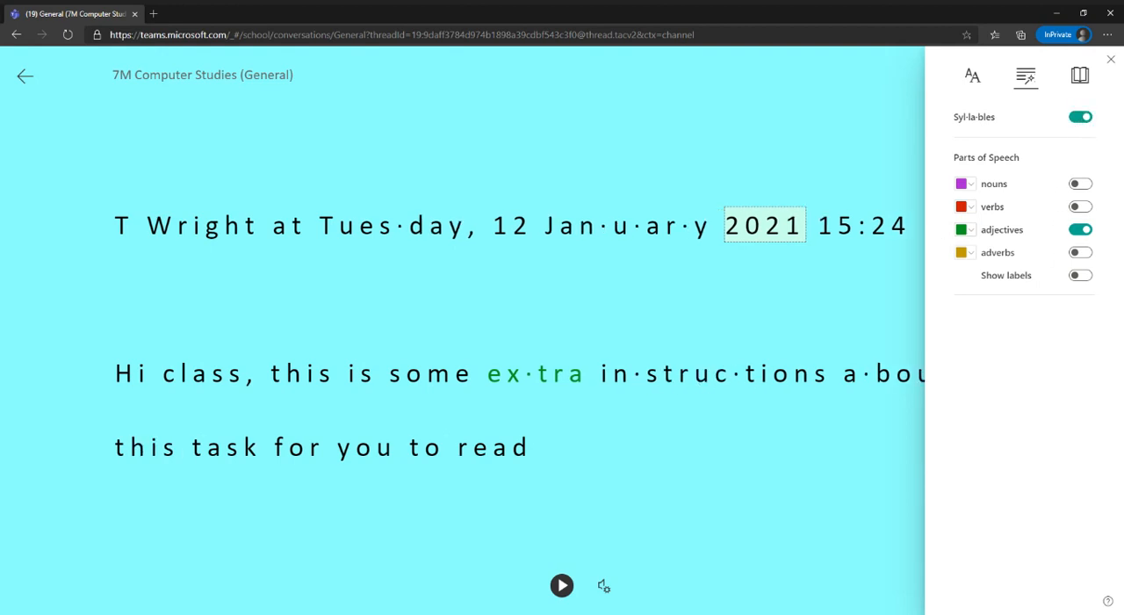
{"action": "mouse_move", "coordinate": [677, 390]}
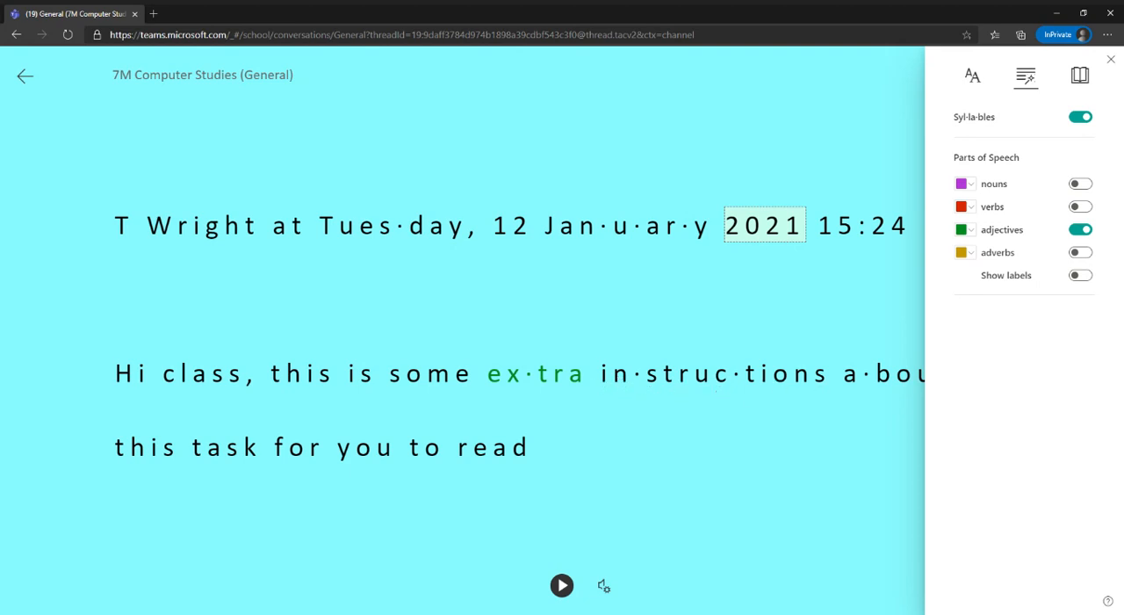
{"action": "mouse_move", "coordinate": [1037, 158]}
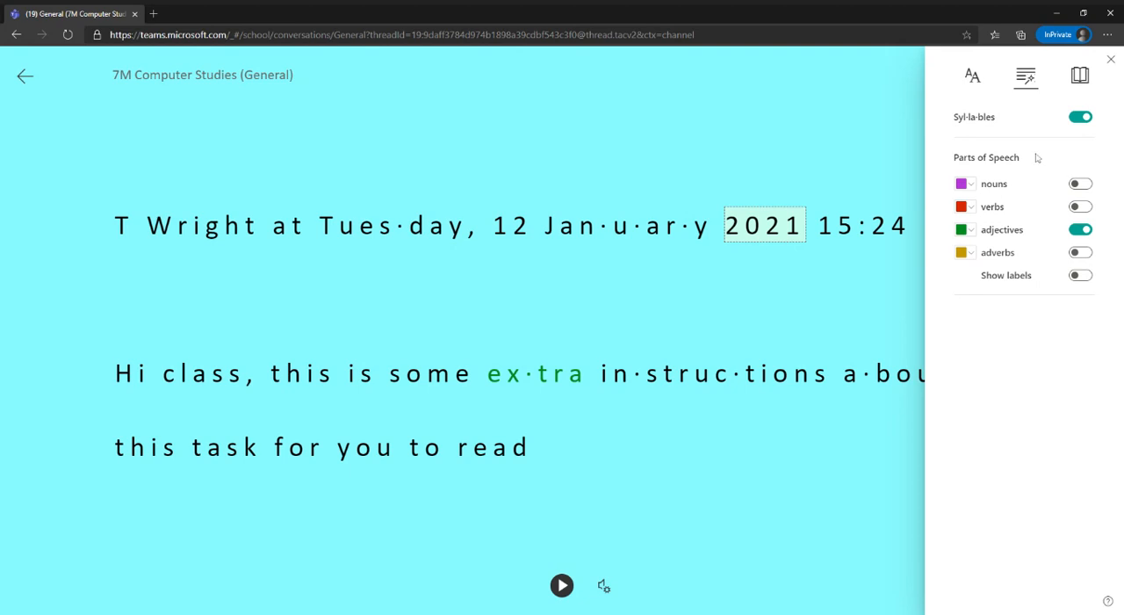
{"action": "mouse_move", "coordinate": [1080, 75]}
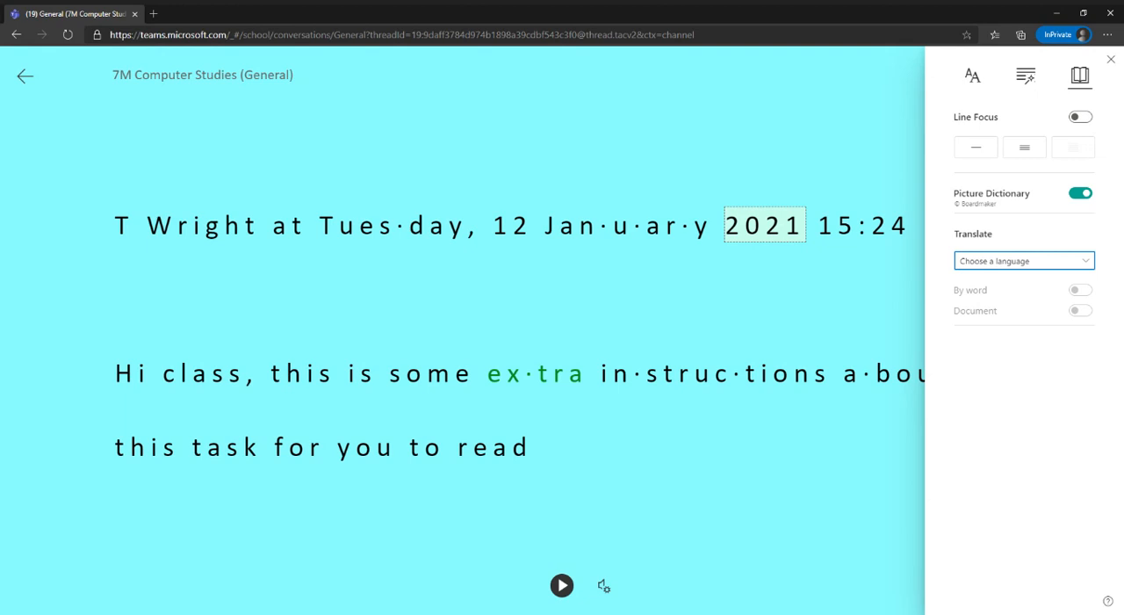
Turn on Line Focus and widen it to the three-line band
{"action": "left_click", "coordinate": [1079, 117]}
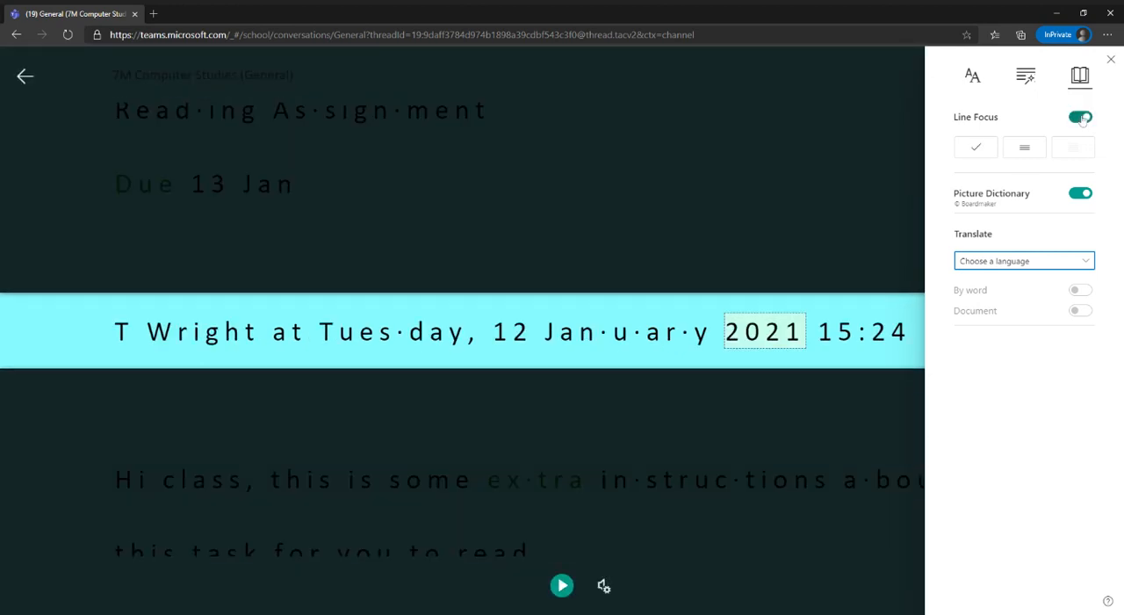
{"action": "mouse_move", "coordinate": [1080, 119]}
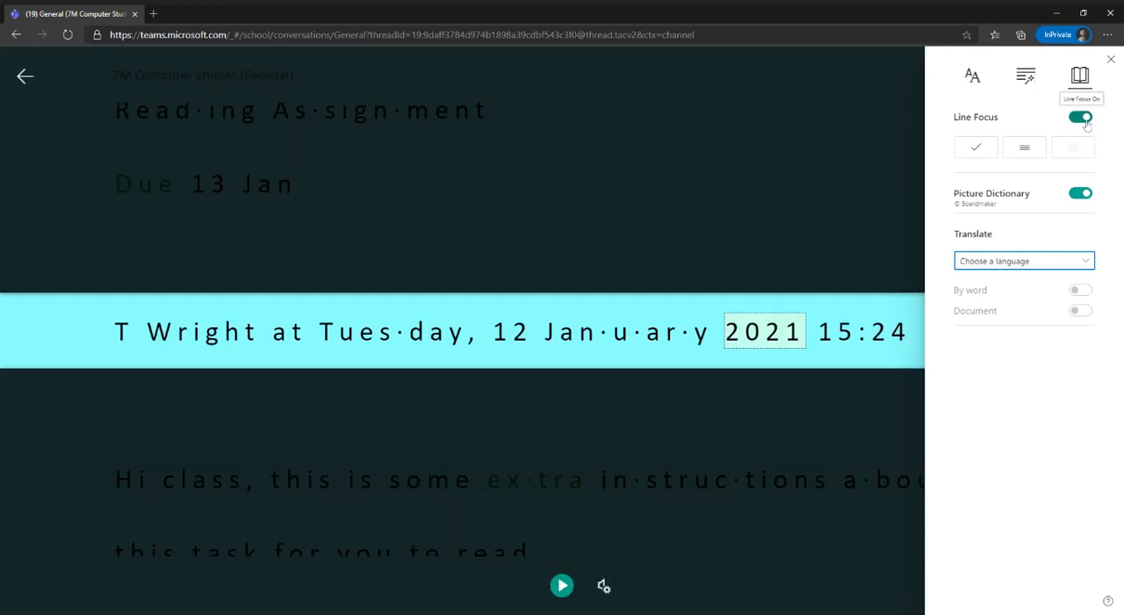
{"action": "mouse_move", "coordinate": [927, 213]}
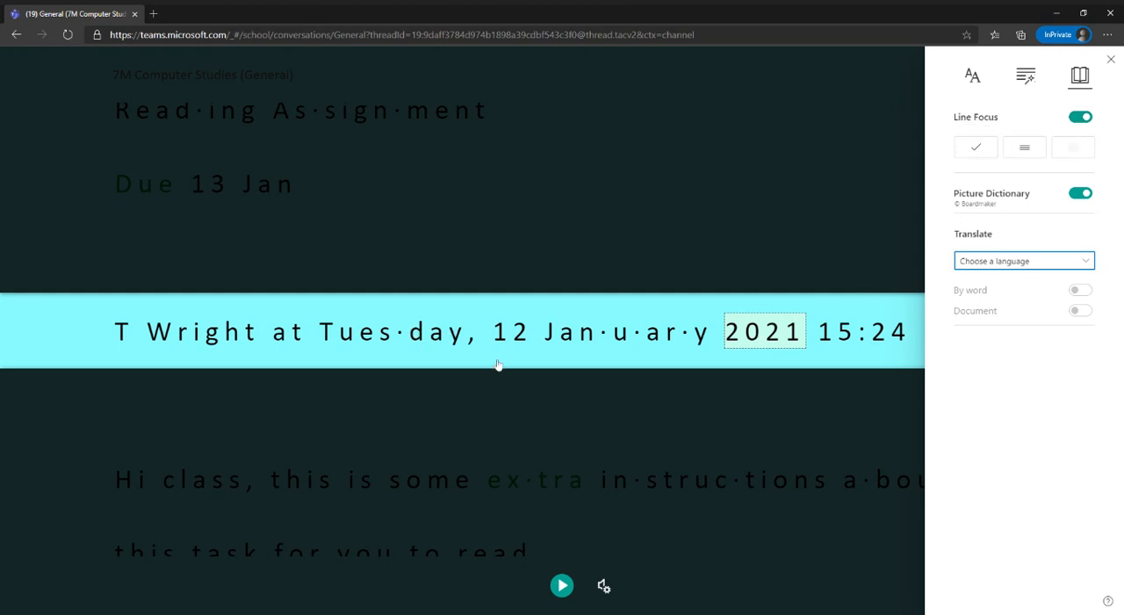
{"action": "left_click", "coordinate": [1024, 147]}
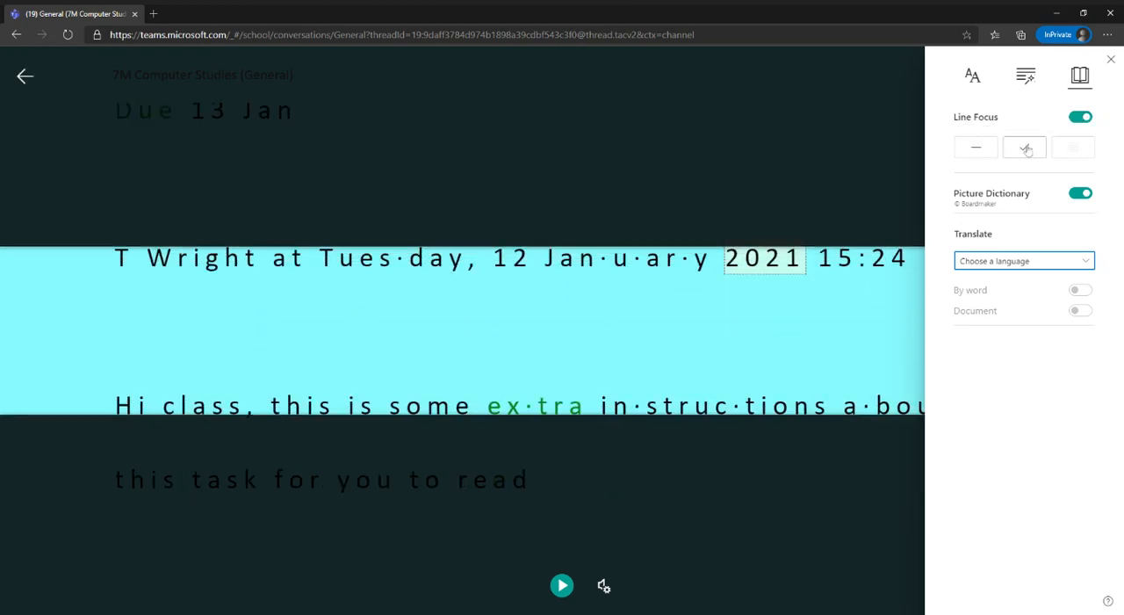
{"action": "left_click", "coordinate": [1024, 147]}
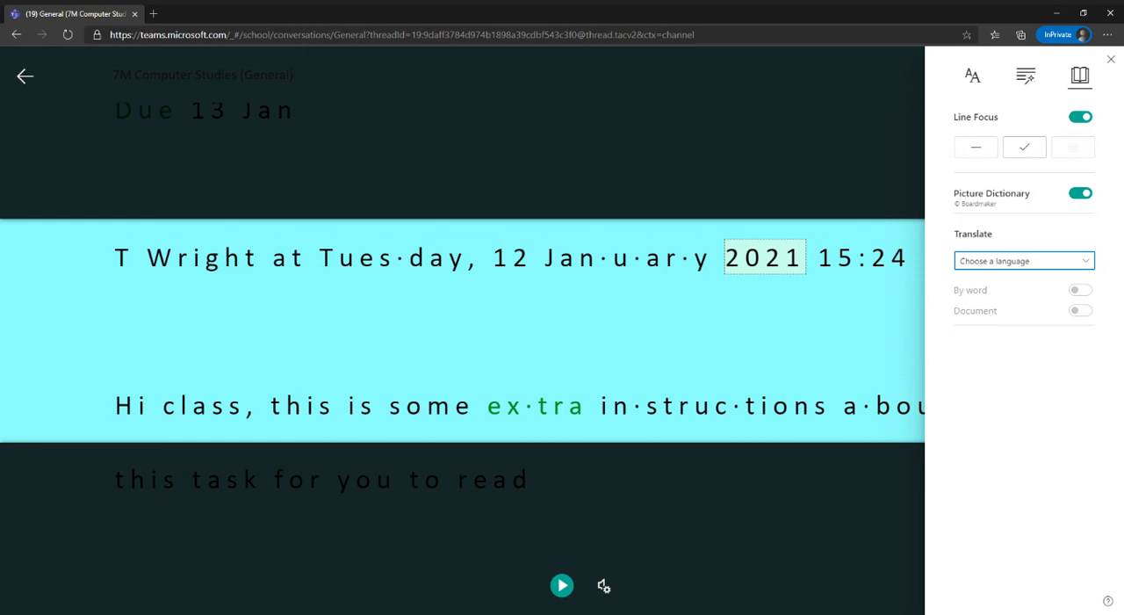
{"action": "mouse_move", "coordinate": [964, 268]}
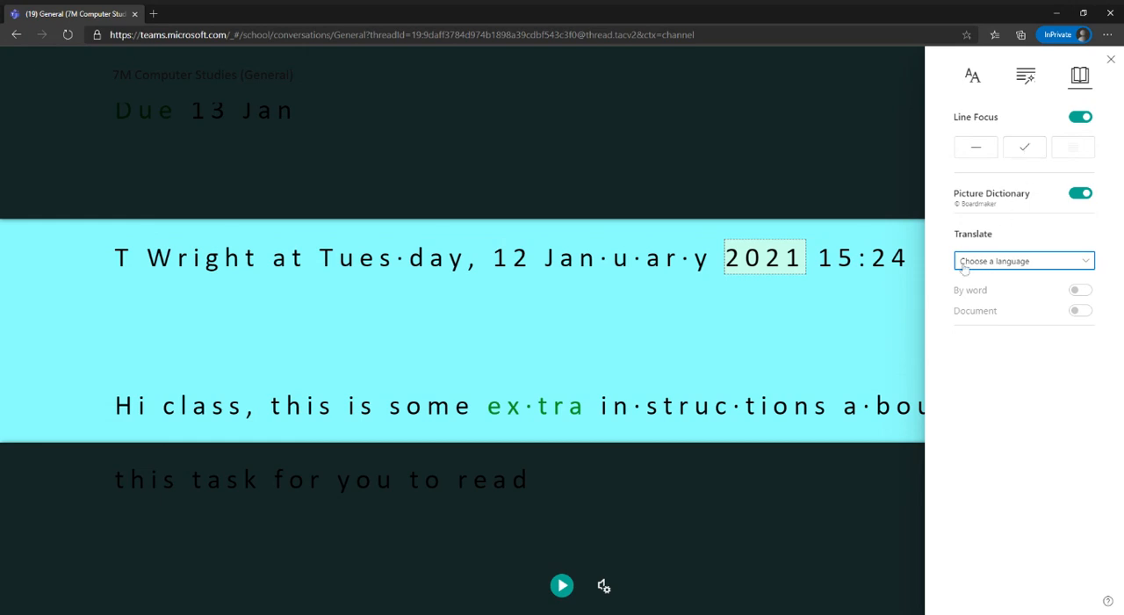
{"action": "mouse_move", "coordinate": [652, 401]}
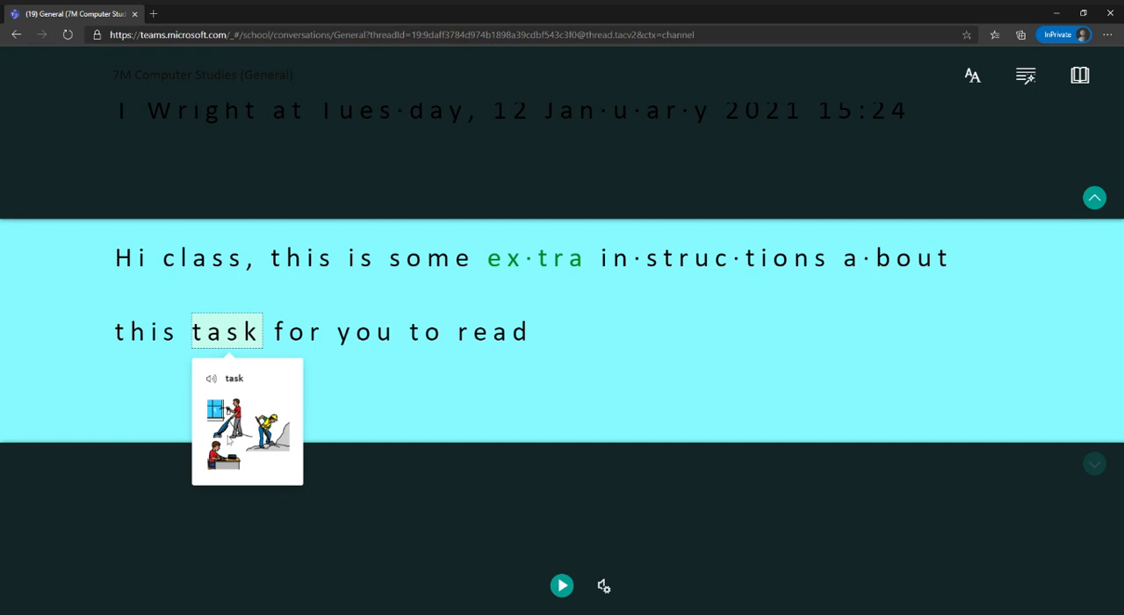
{"action": "mouse_move", "coordinate": [254, 466]}
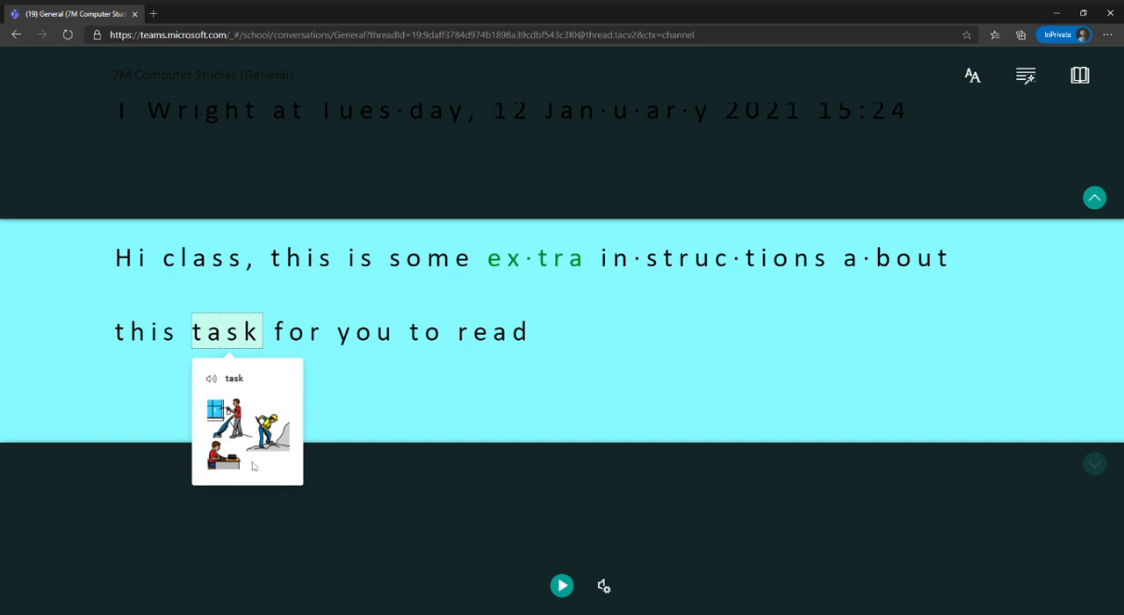
{"action": "mouse_move", "coordinate": [242, 459]}
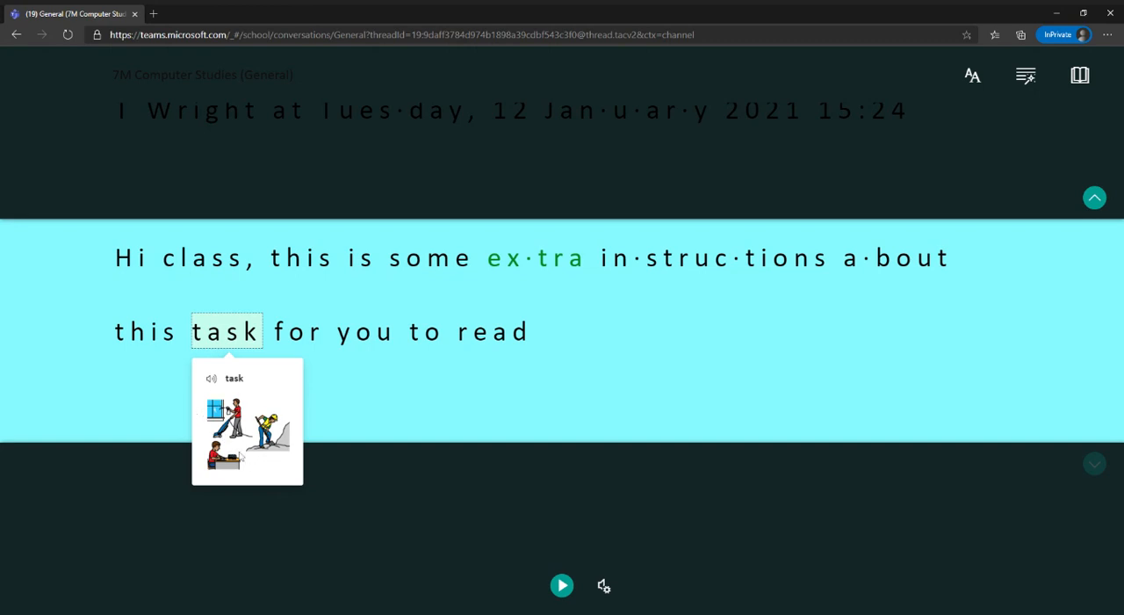
{"action": "mouse_move", "coordinate": [259, 450]}
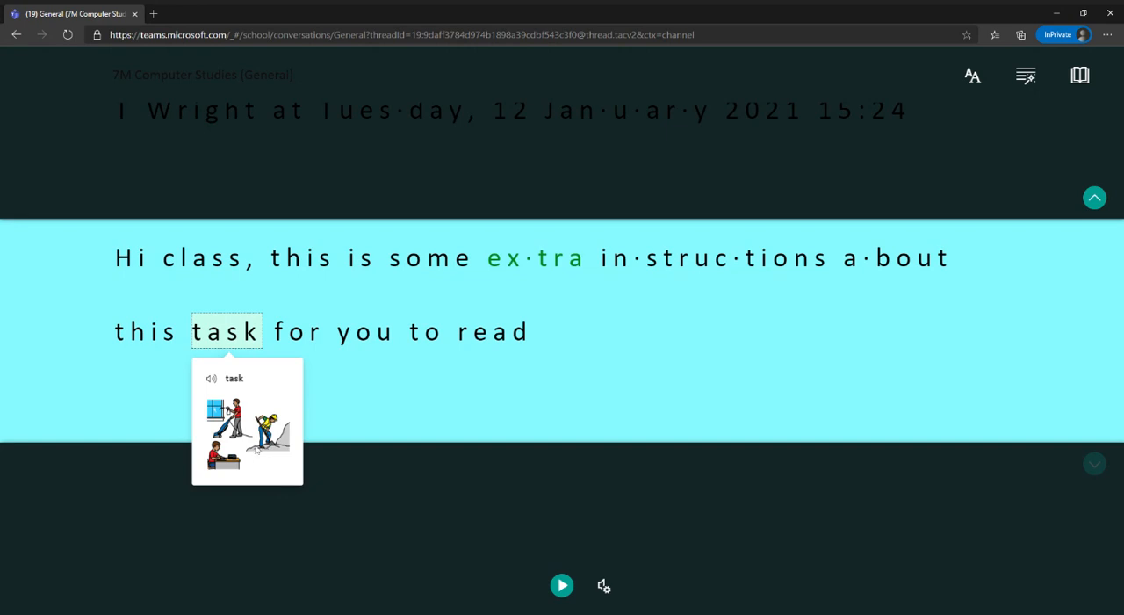
{"action": "mouse_move", "coordinate": [1080, 75]}
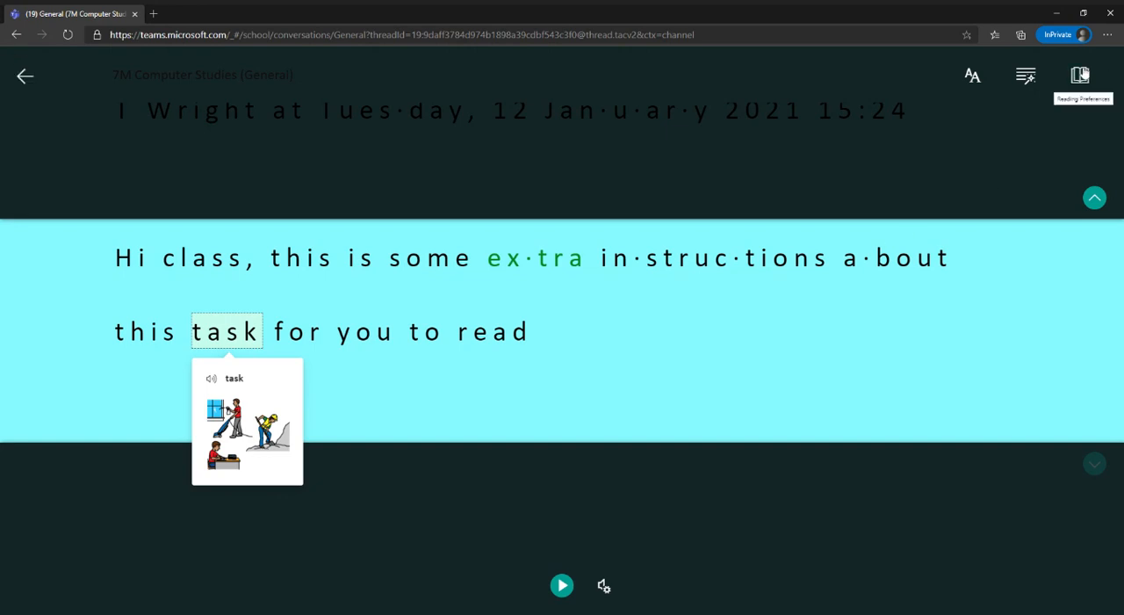
Reopen Reading preferences to review Line focus, then close the panel
{"action": "left_click", "coordinate": [1079, 76]}
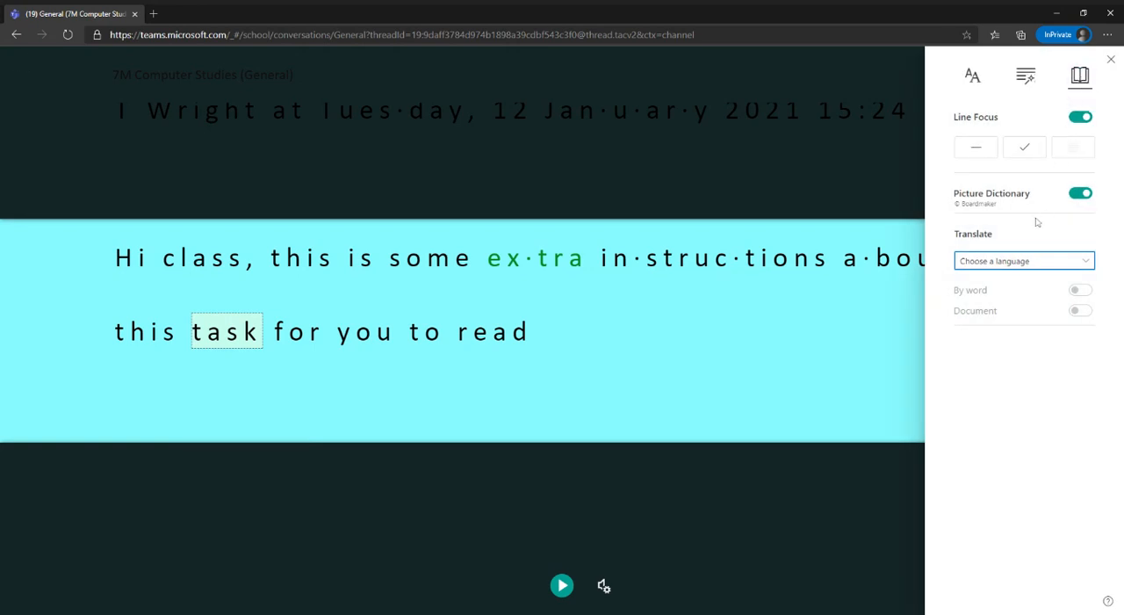
{"action": "mouse_move", "coordinate": [1028, 246]}
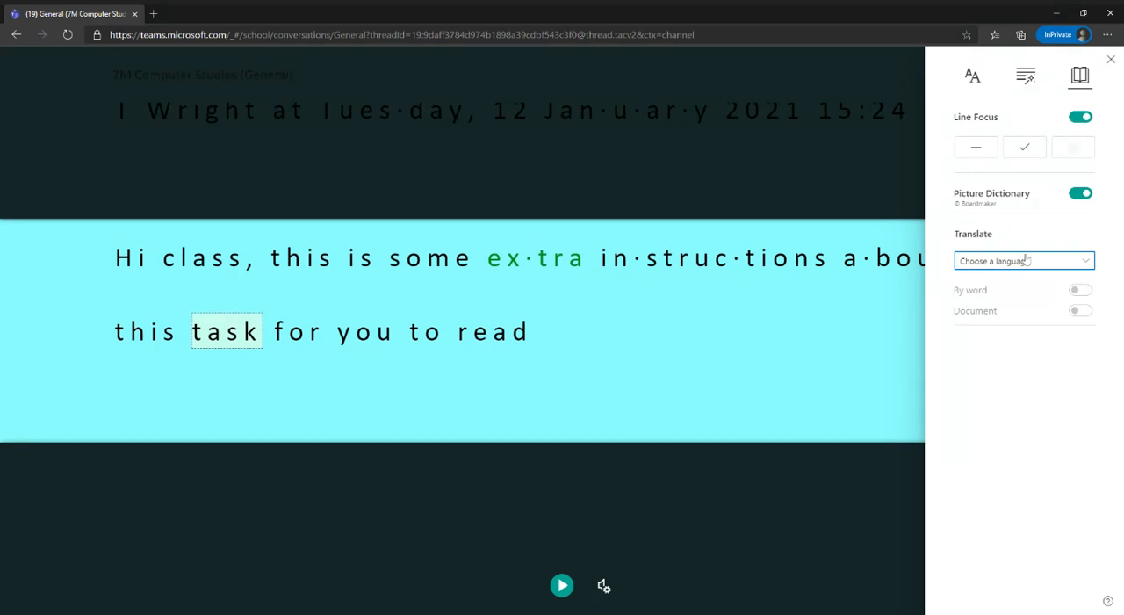
{"action": "mouse_move", "coordinate": [1024, 281]}
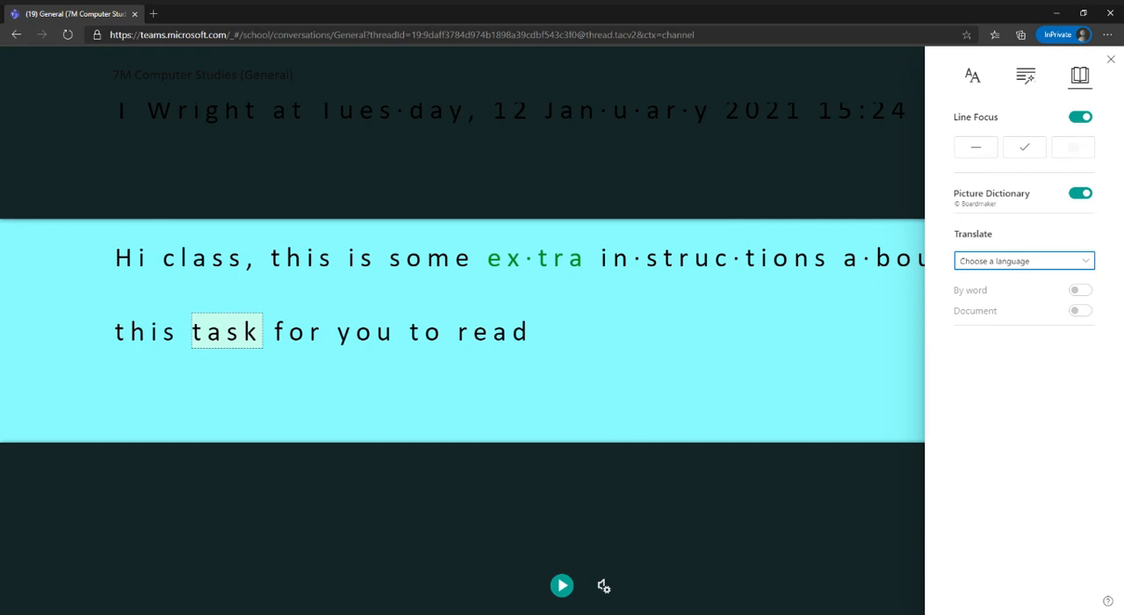
{"action": "mouse_move", "coordinate": [1032, 240]}
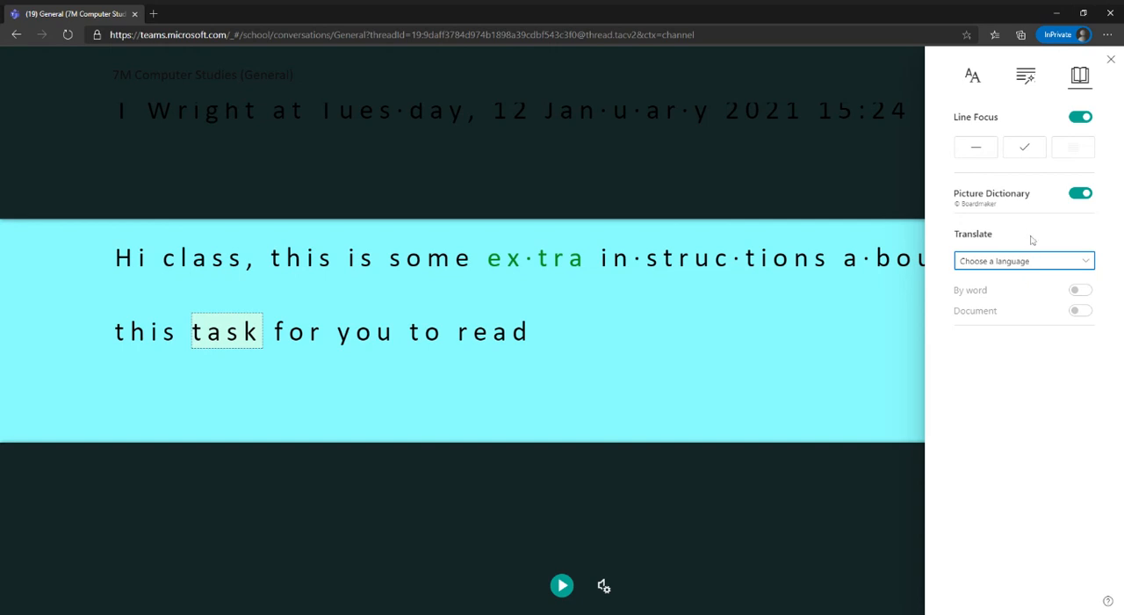
{"action": "left_click", "coordinate": [1110, 60]}
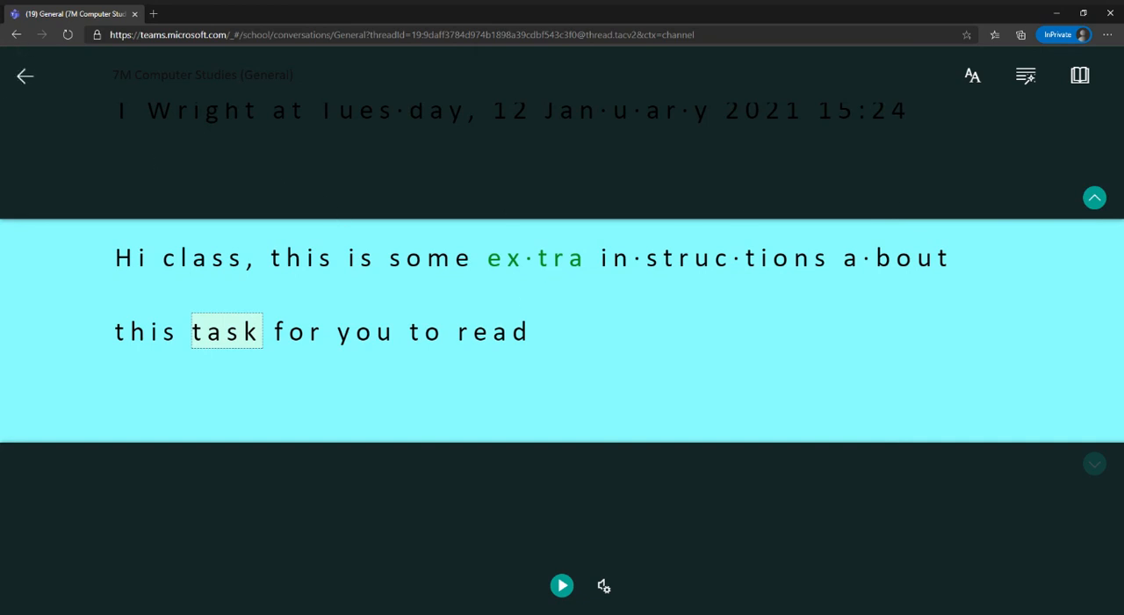
Return to posts, open Reading Assignment details, try Immersive Reader past its tips, then exit
{"action": "left_click", "coordinate": [24, 76]}
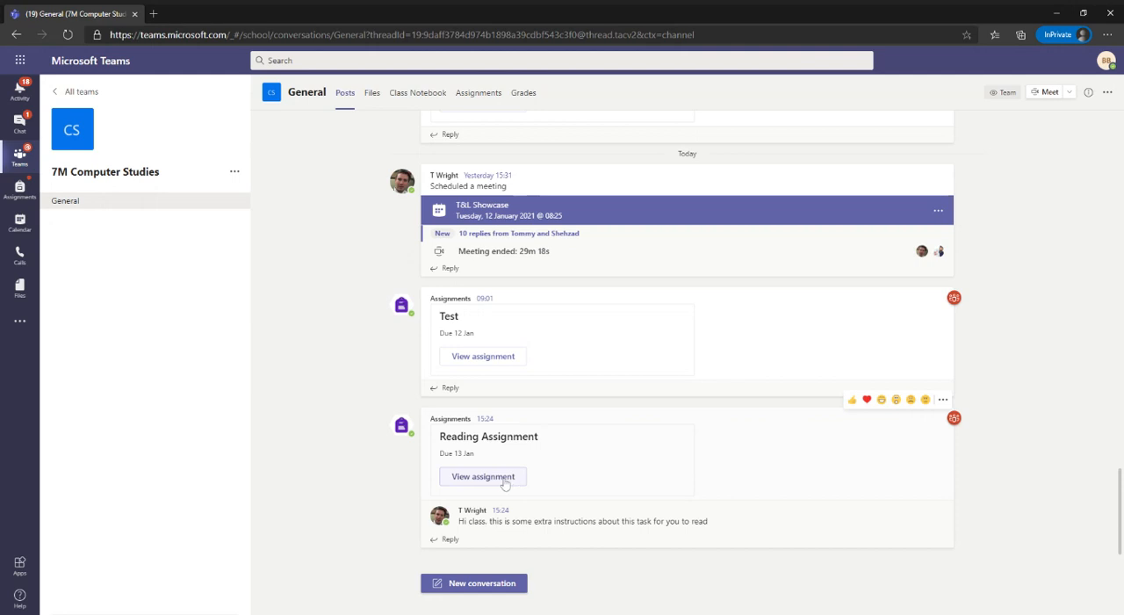
{"action": "left_click", "coordinate": [482, 476]}
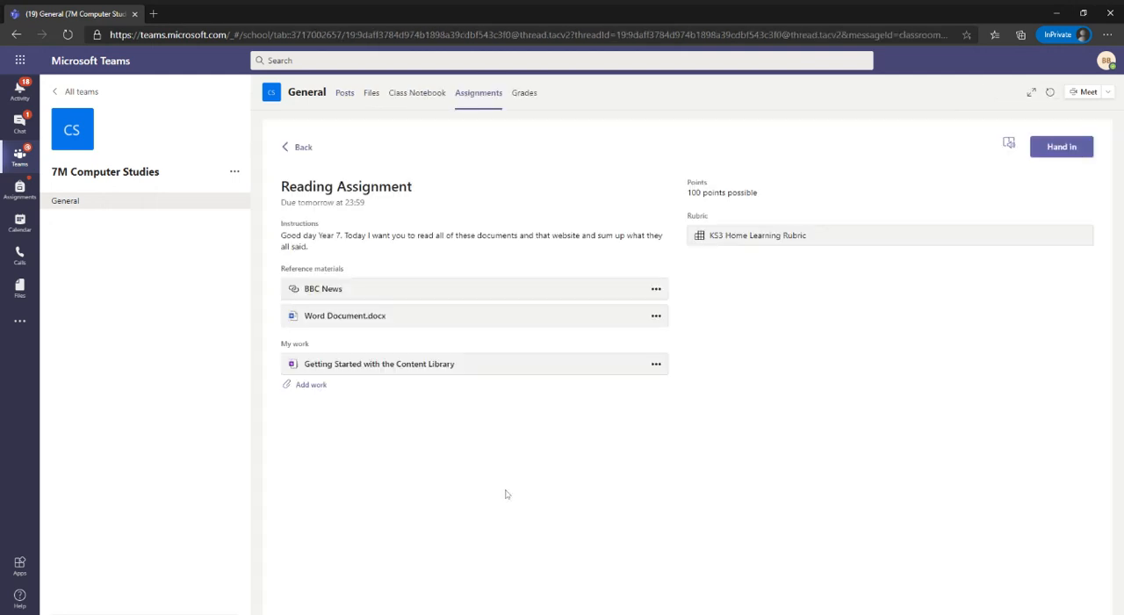
{"action": "mouse_move", "coordinate": [658, 387]}
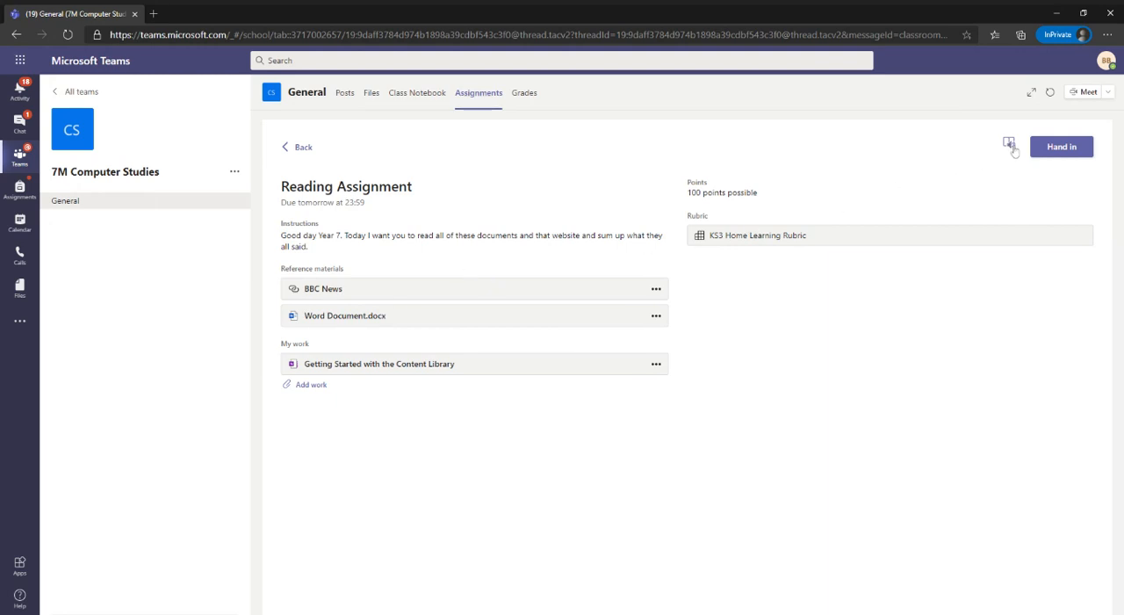
{"action": "mouse_move", "coordinate": [1010, 151]}
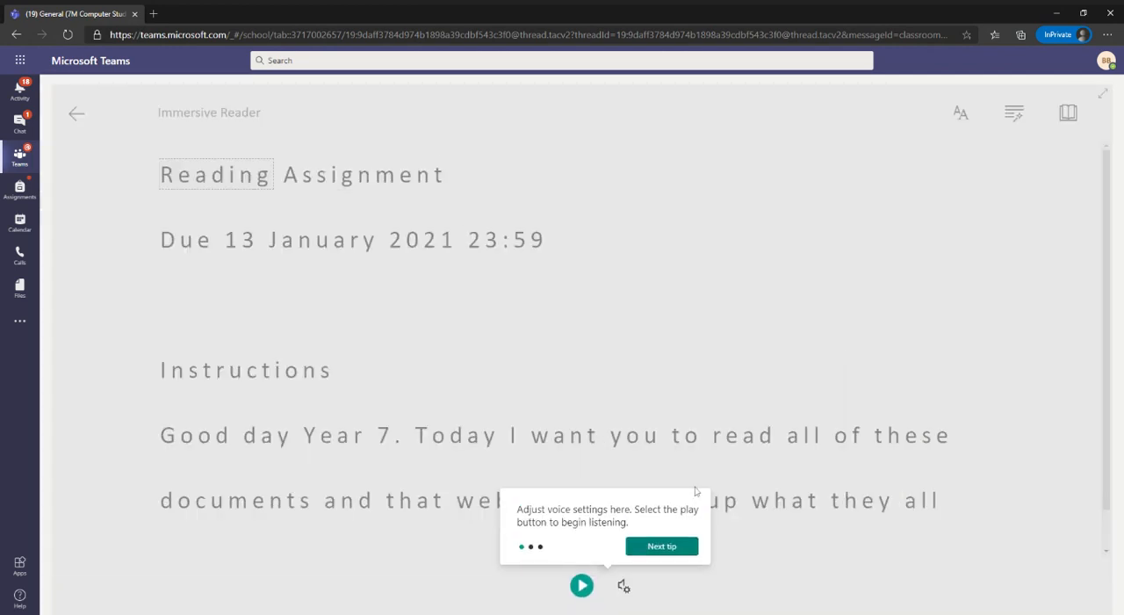
{"action": "left_click", "coordinate": [661, 545]}
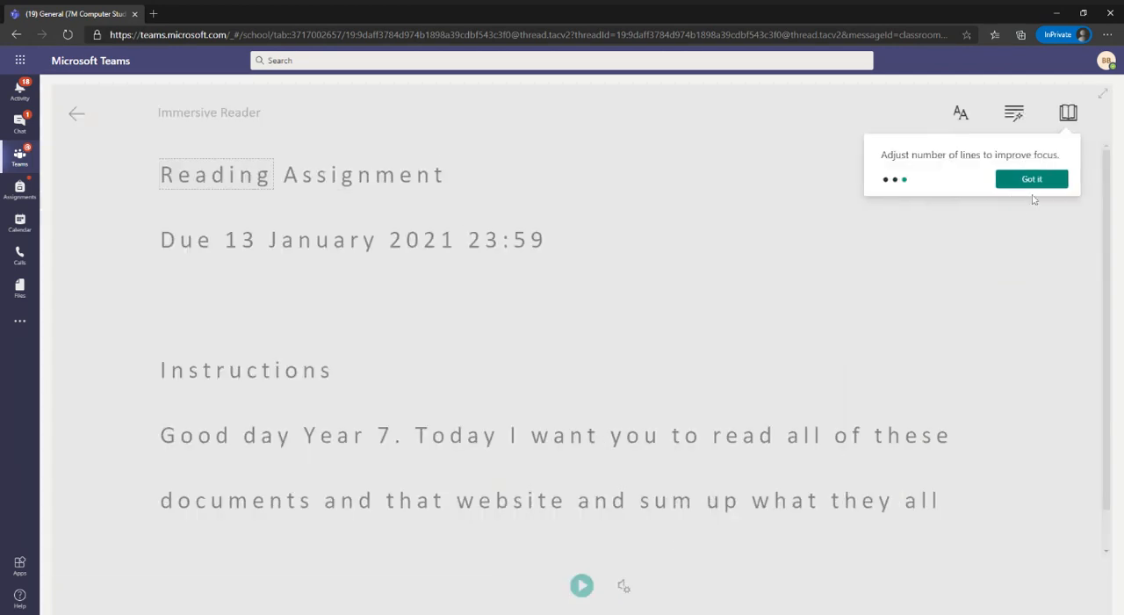
{"action": "left_click", "coordinate": [1031, 178]}
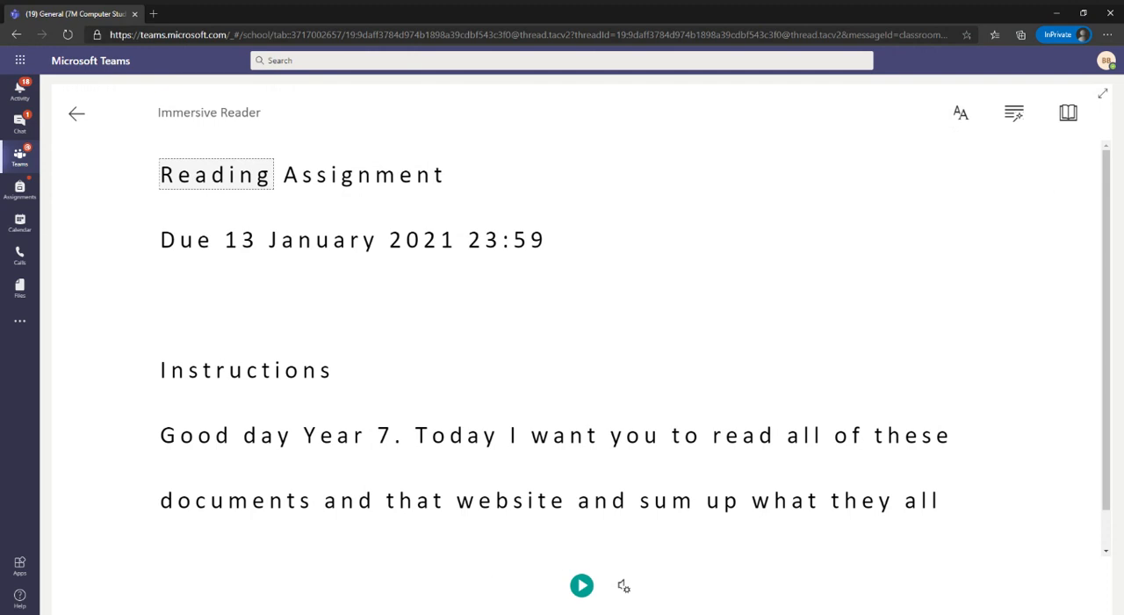
{"action": "left_click", "coordinate": [76, 113]}
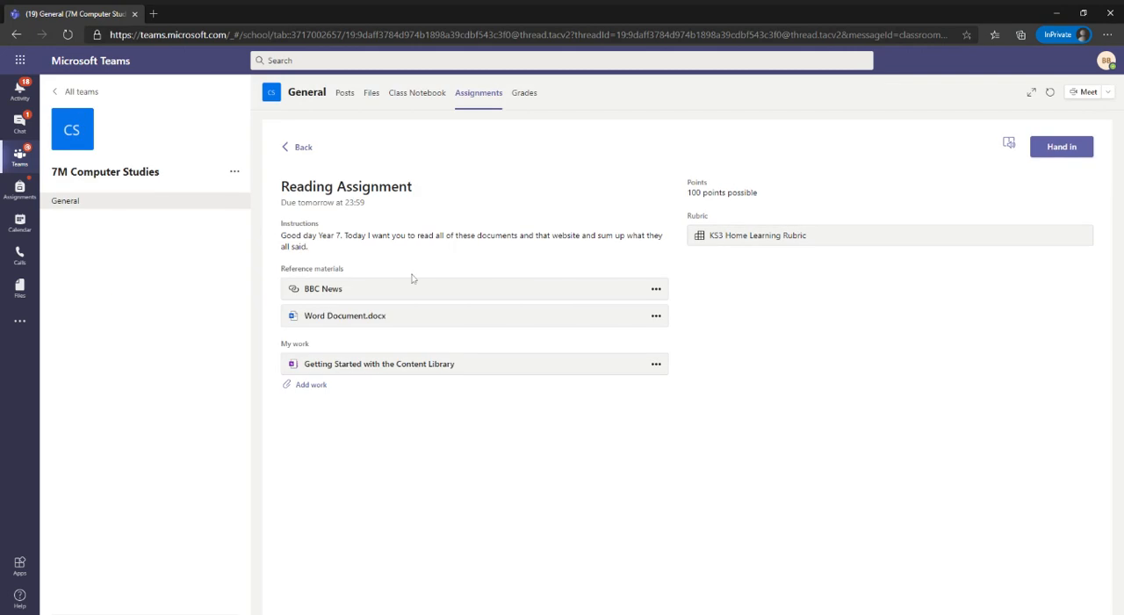
{"action": "mouse_move", "coordinate": [606, 371]}
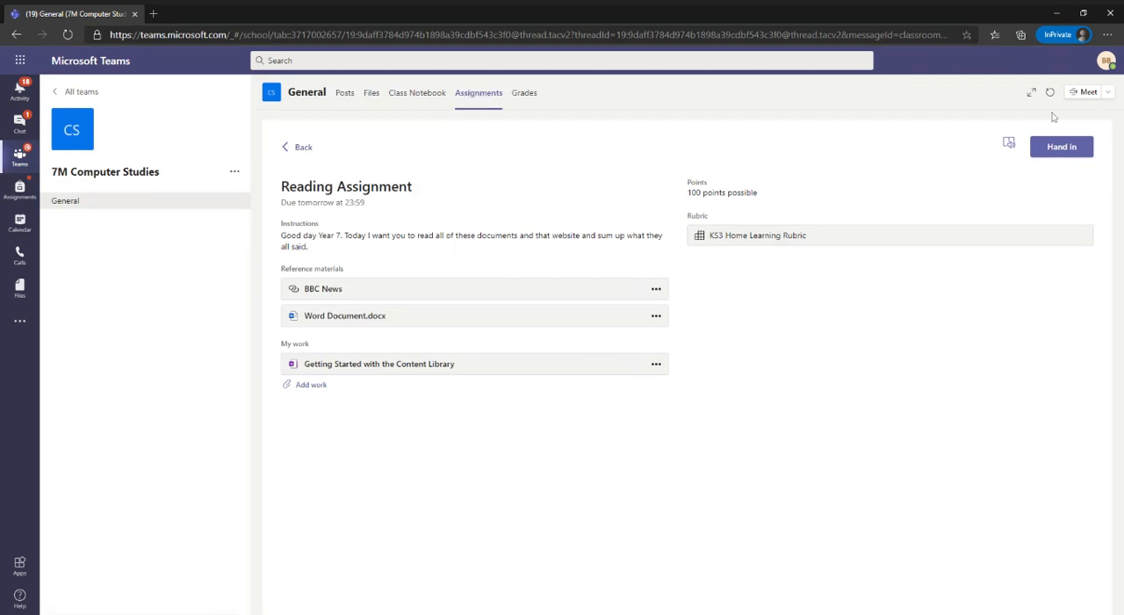
{"action": "left_click", "coordinate": [344, 315]}
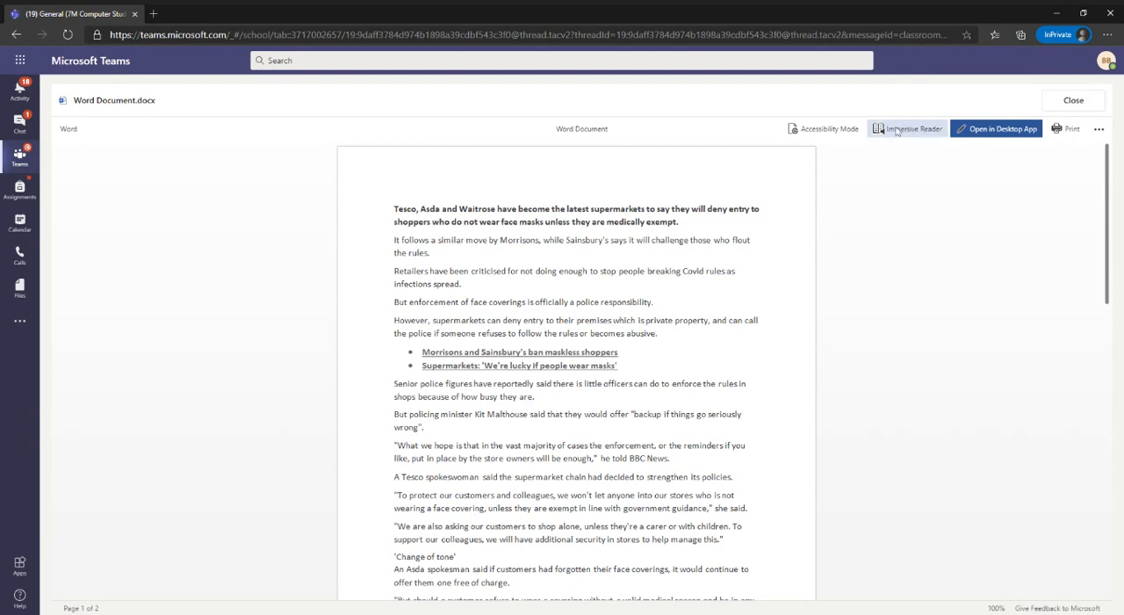
{"action": "mouse_move", "coordinate": [918, 135]}
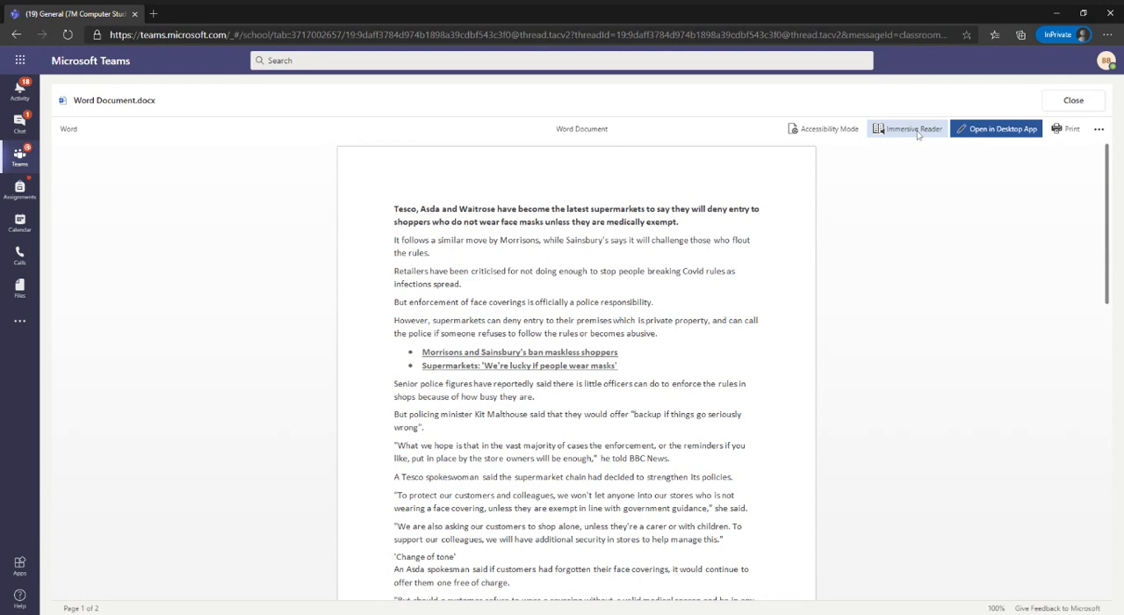
{"action": "left_click", "coordinate": [907, 129]}
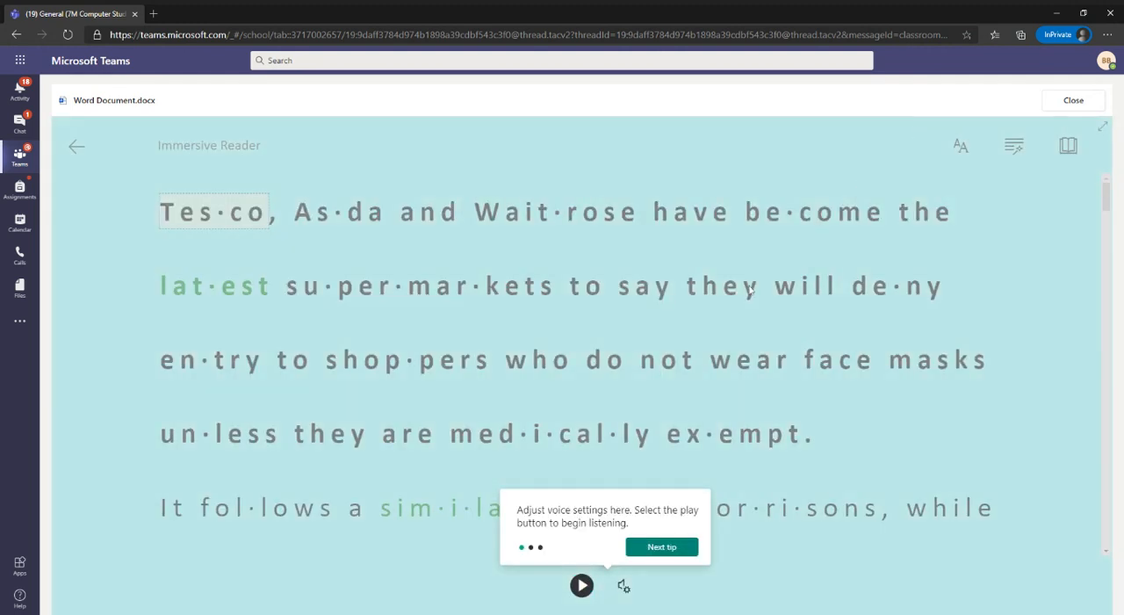
{"action": "left_click", "coordinate": [661, 546]}
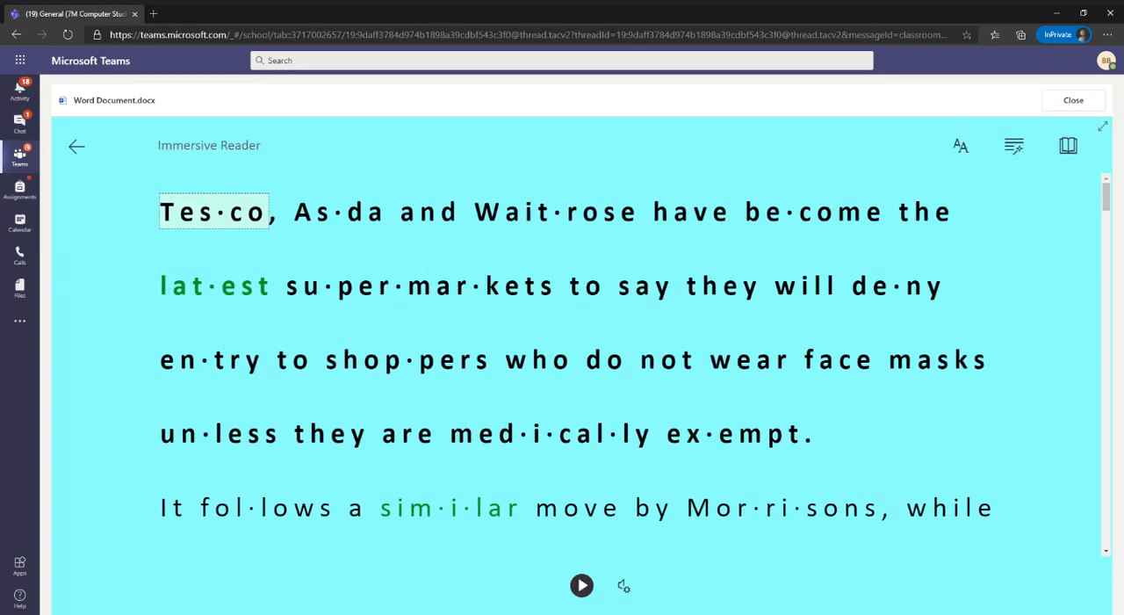
{"action": "mouse_move", "coordinate": [225, 294]}
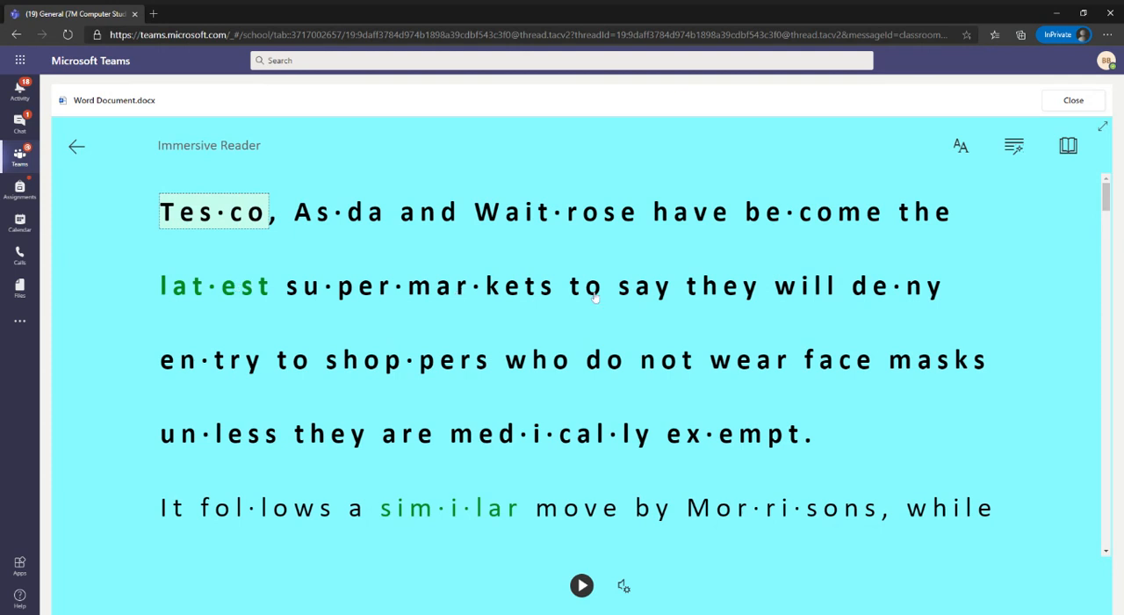
{"action": "left_click", "coordinate": [77, 146]}
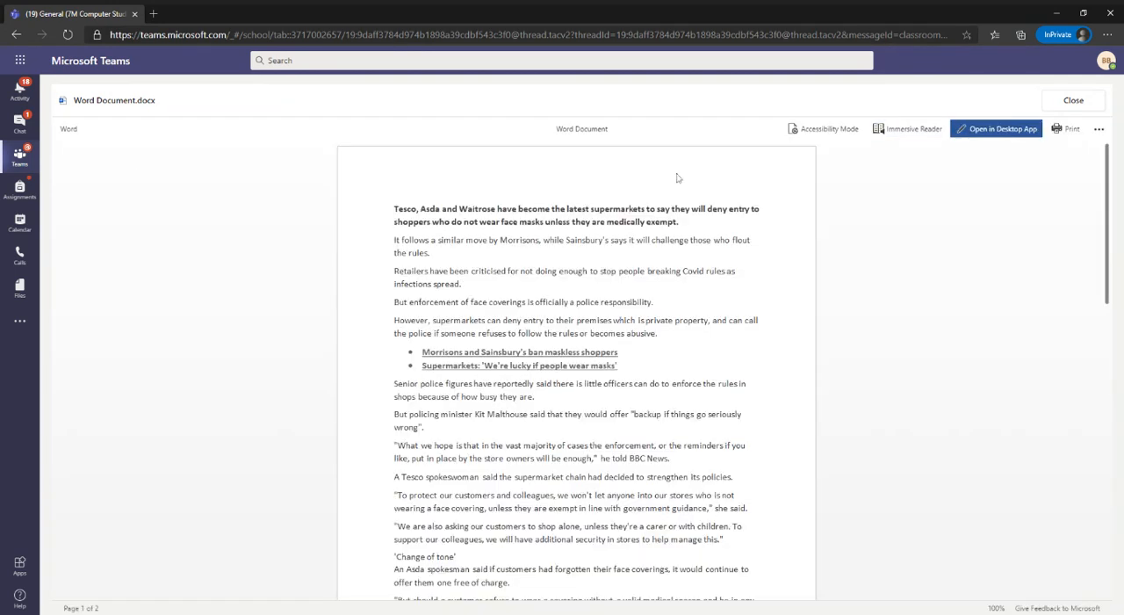
{"action": "left_click", "coordinate": [1073, 100]}
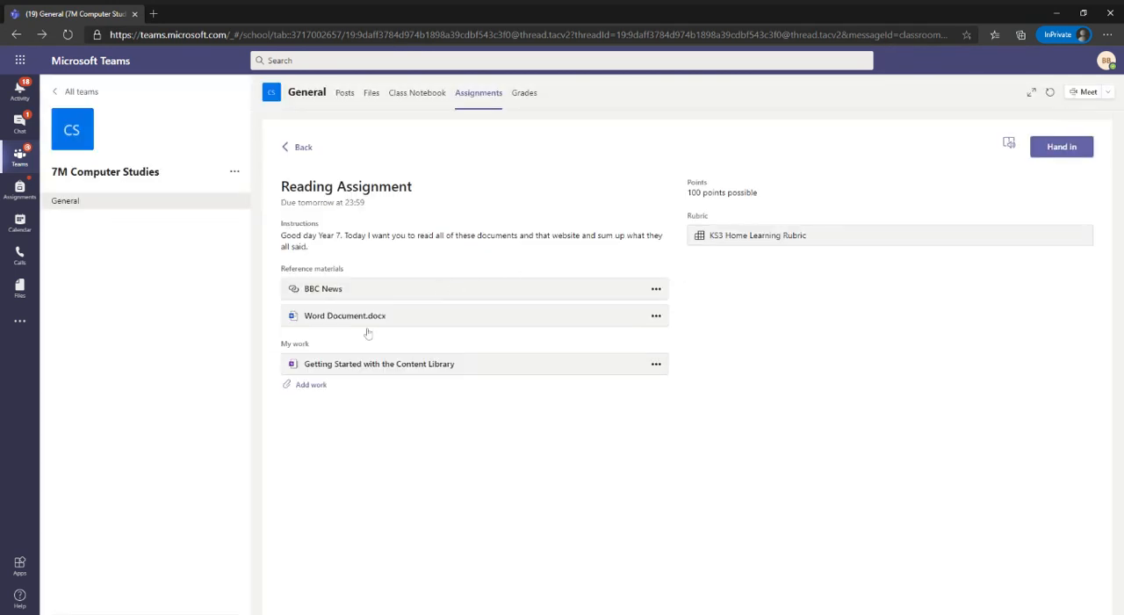
{"action": "left_click", "coordinate": [378, 364]}
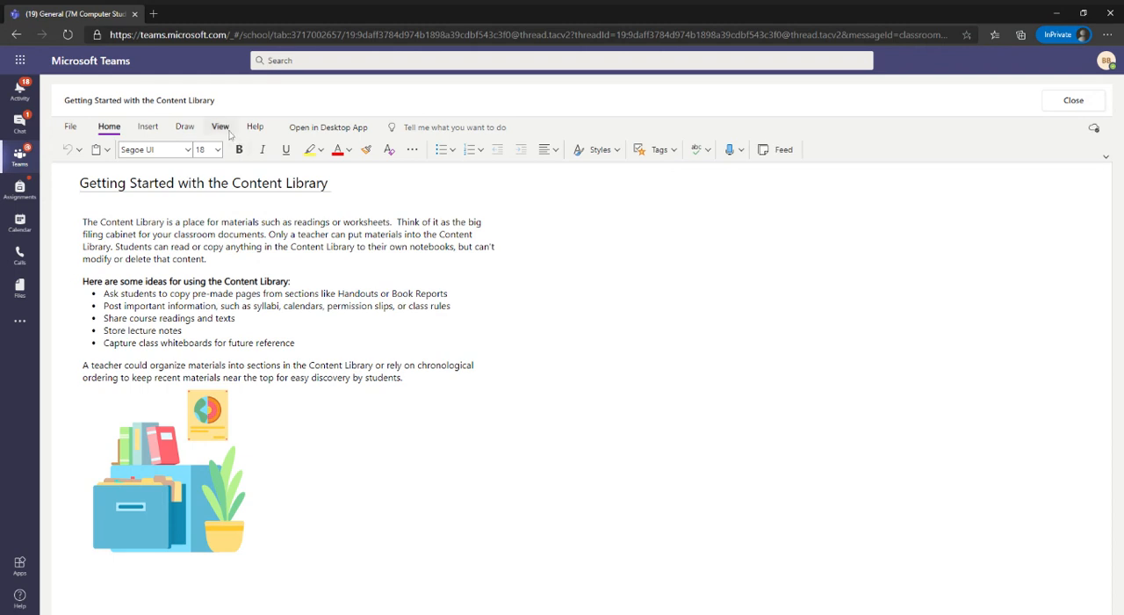
{"action": "left_click", "coordinate": [221, 127]}
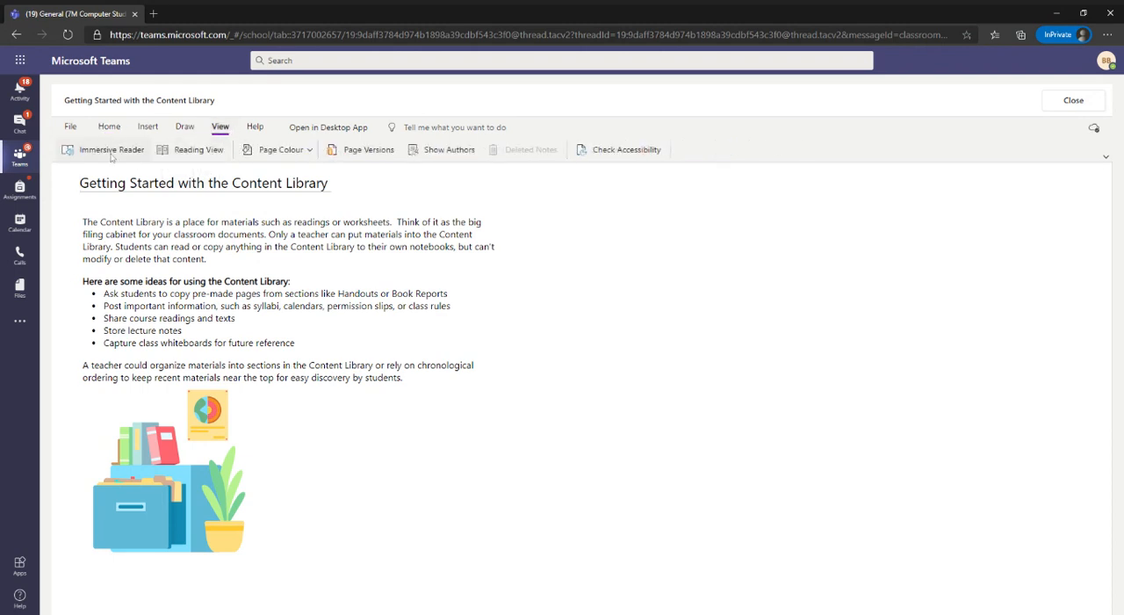
{"action": "left_click", "coordinate": [110, 150]}
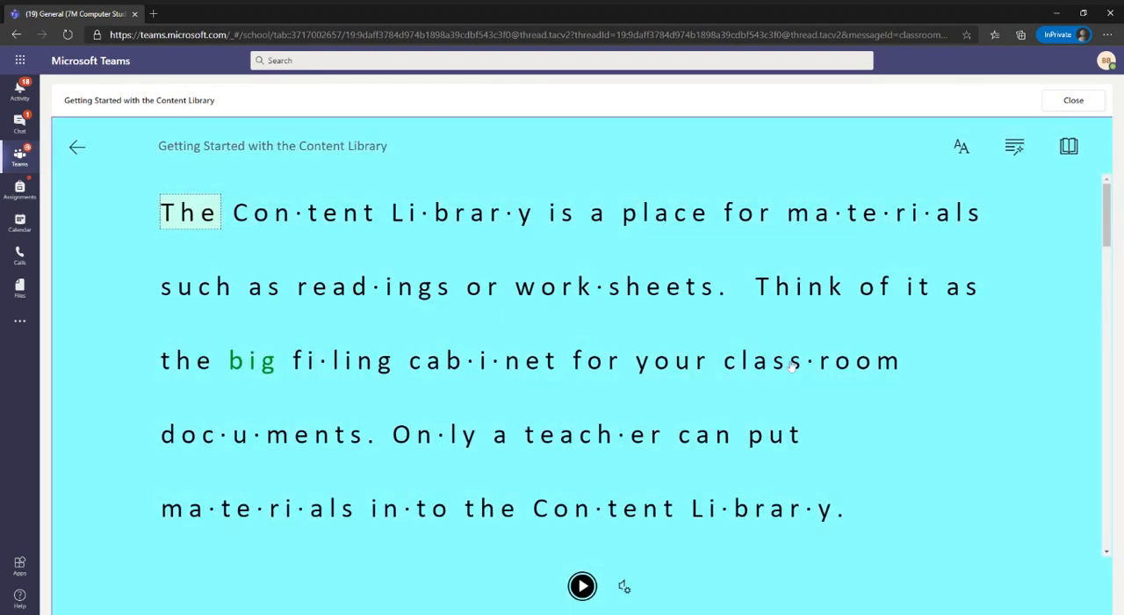
{"action": "left_click", "coordinate": [1073, 99]}
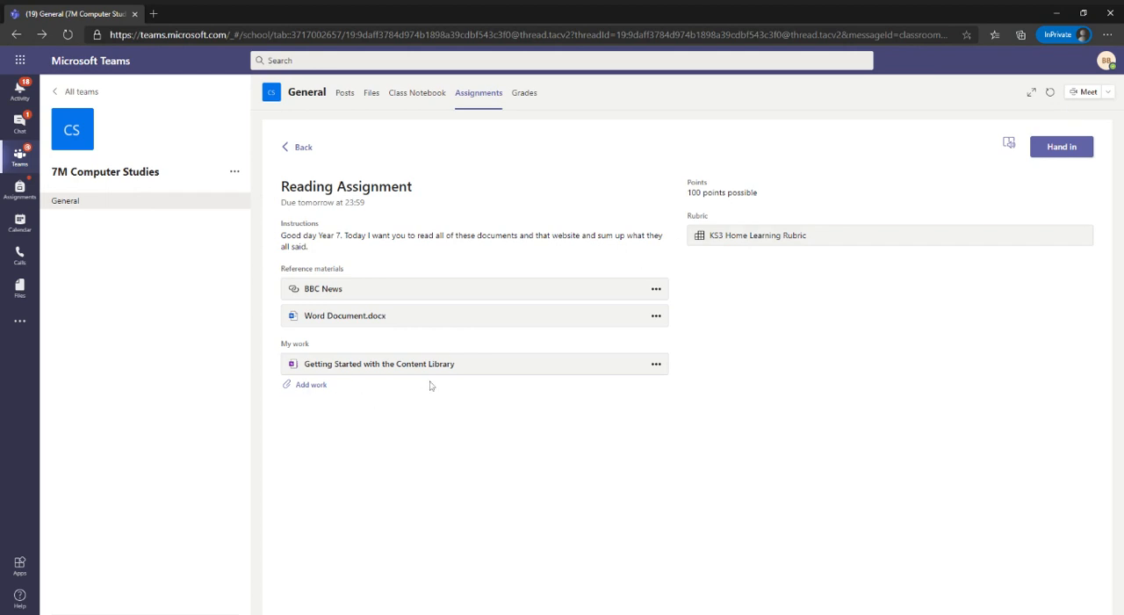
{"action": "mouse_move", "coordinate": [399, 360]}
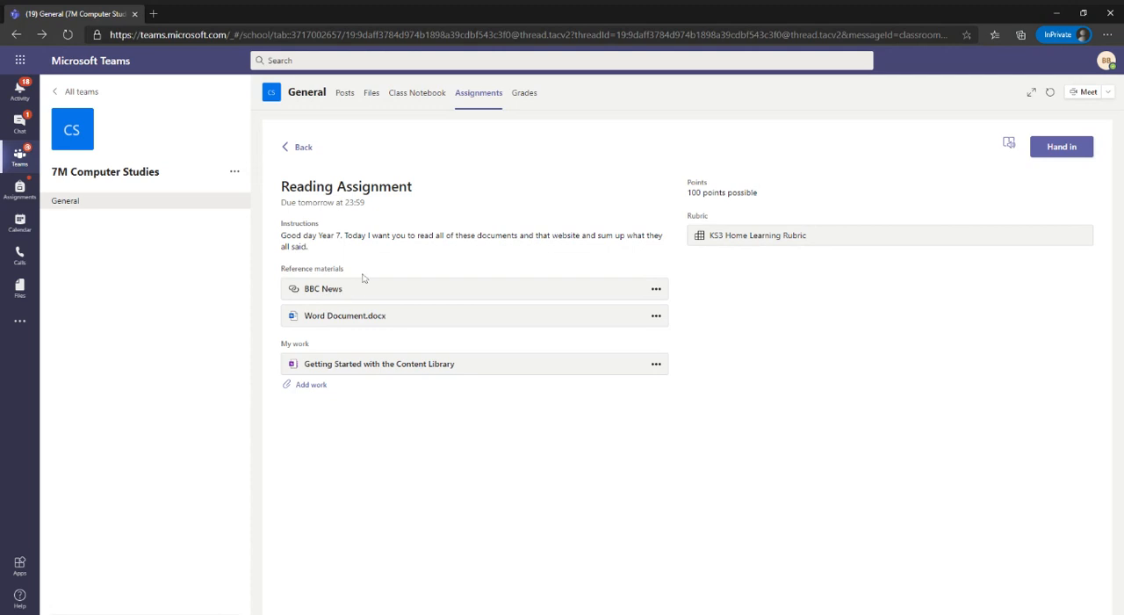
Open the BBC News article on supermarkets banning maskless shoppers in a new tab
{"action": "left_click", "coordinate": [323, 288]}
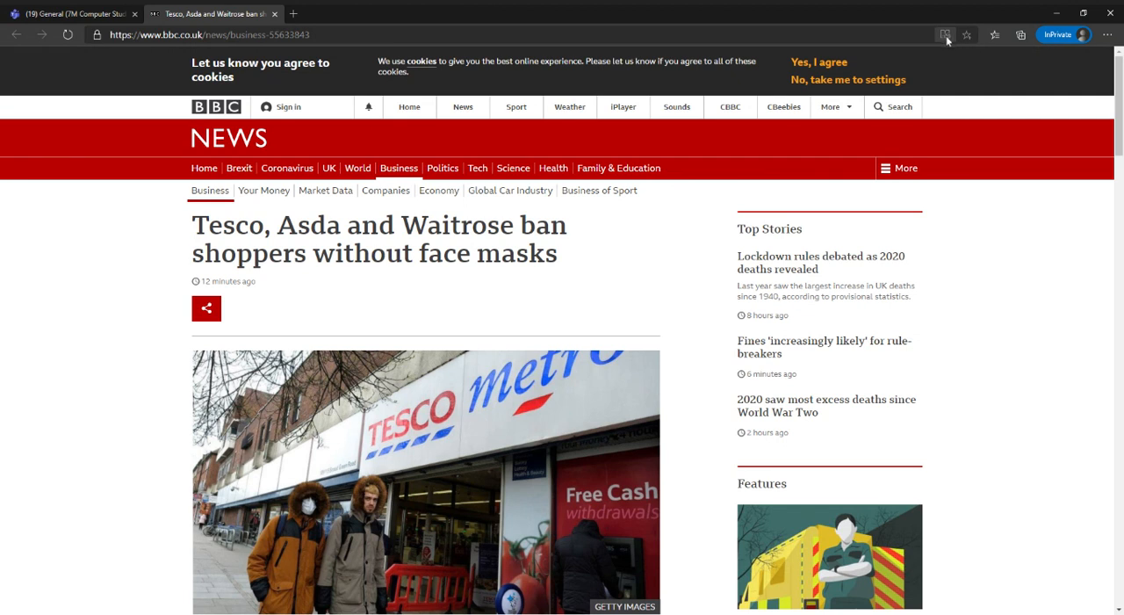
Switch the BBC article to Edge's Immersive Reader view and start Read aloud
{"action": "left_click", "coordinate": [946, 34]}
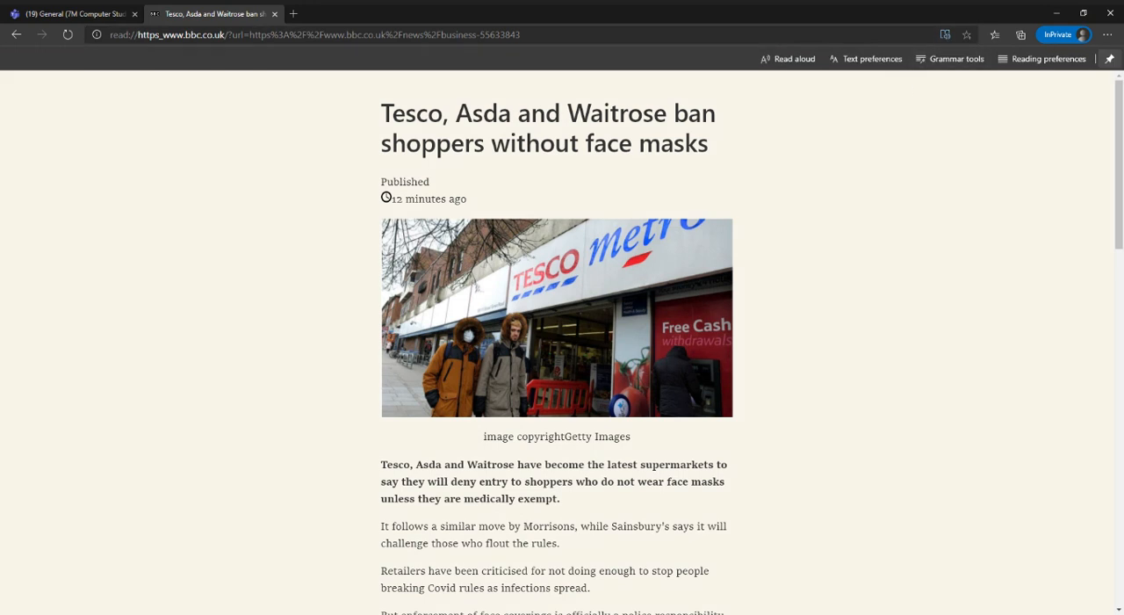
{"action": "left_click", "coordinate": [787, 59]}
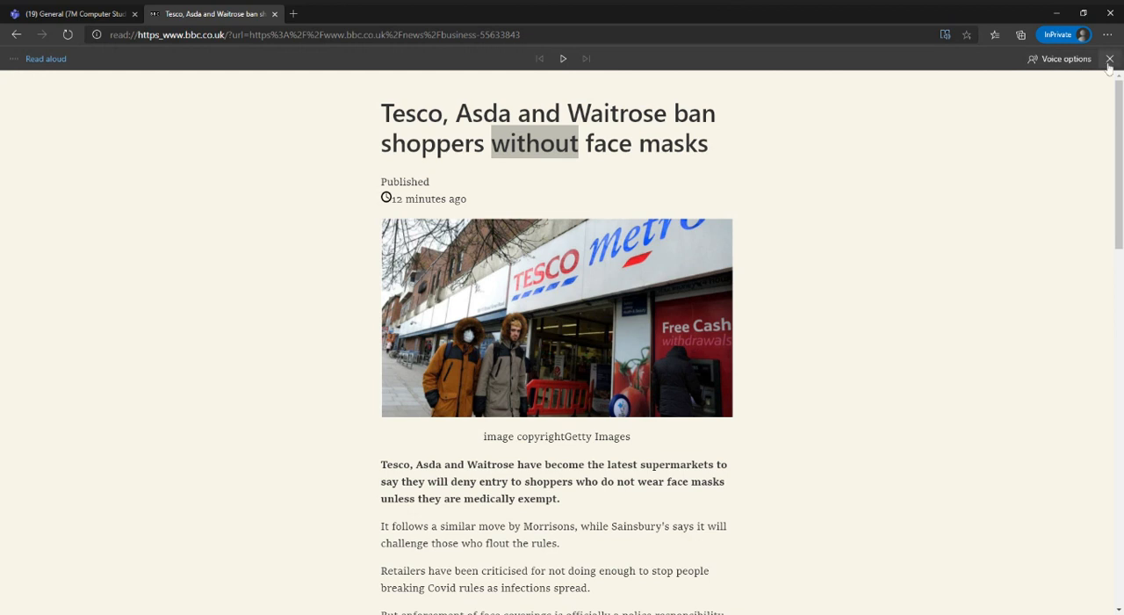
{"action": "mouse_move", "coordinate": [1097, 61]}
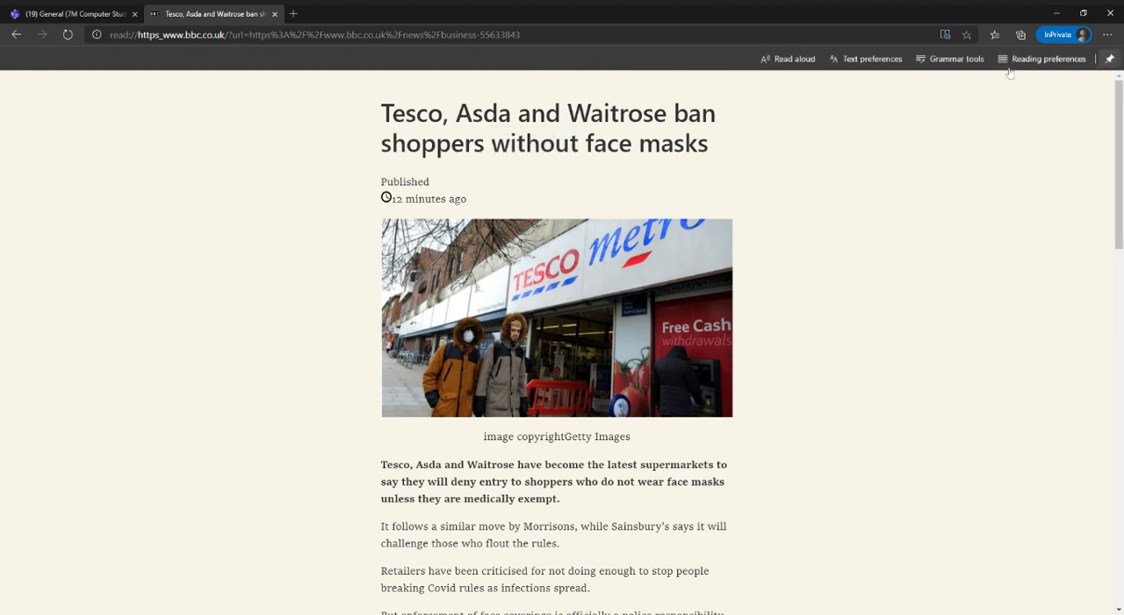
In Edge's Reading preferences, turn on line focus showing three lines at a time
{"action": "left_click", "coordinate": [1046, 58]}
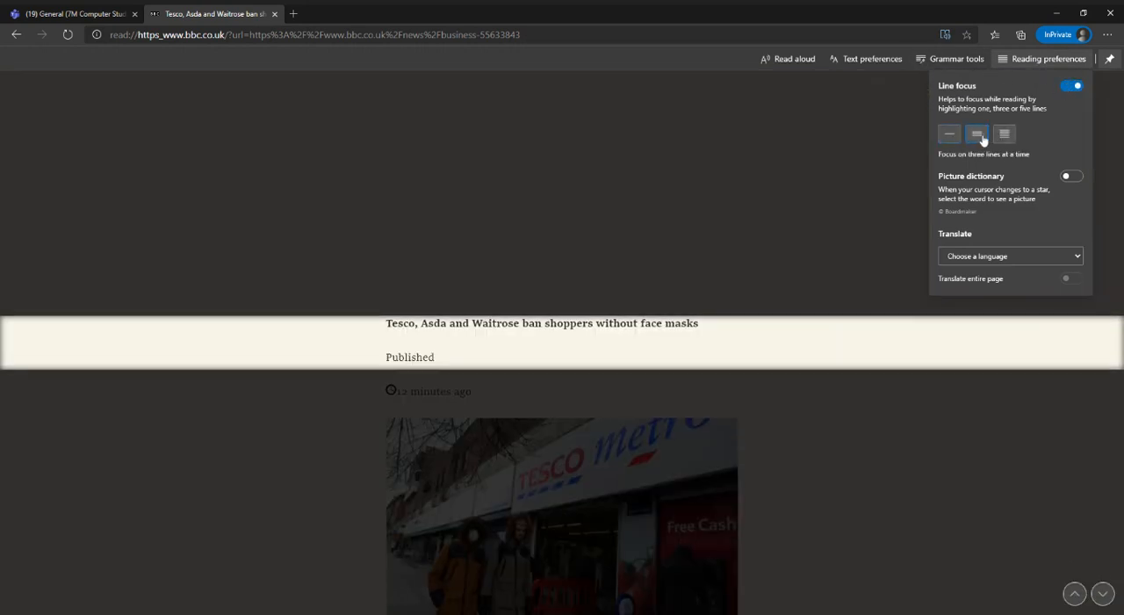
{"action": "left_click", "coordinate": [1003, 133]}
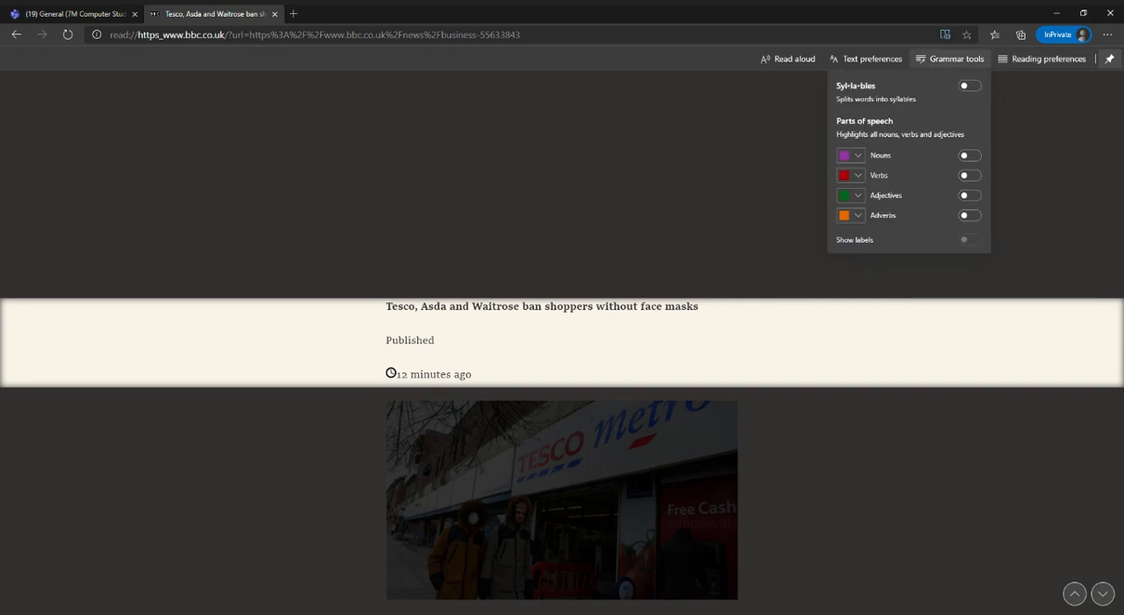
{"action": "mouse_move", "coordinate": [911, 186]}
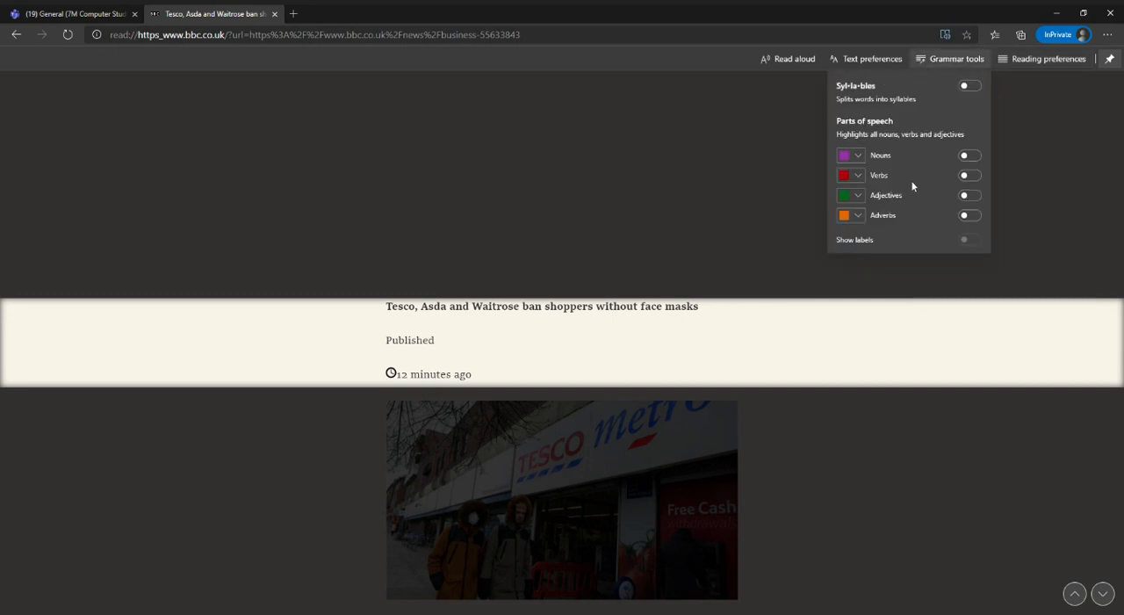